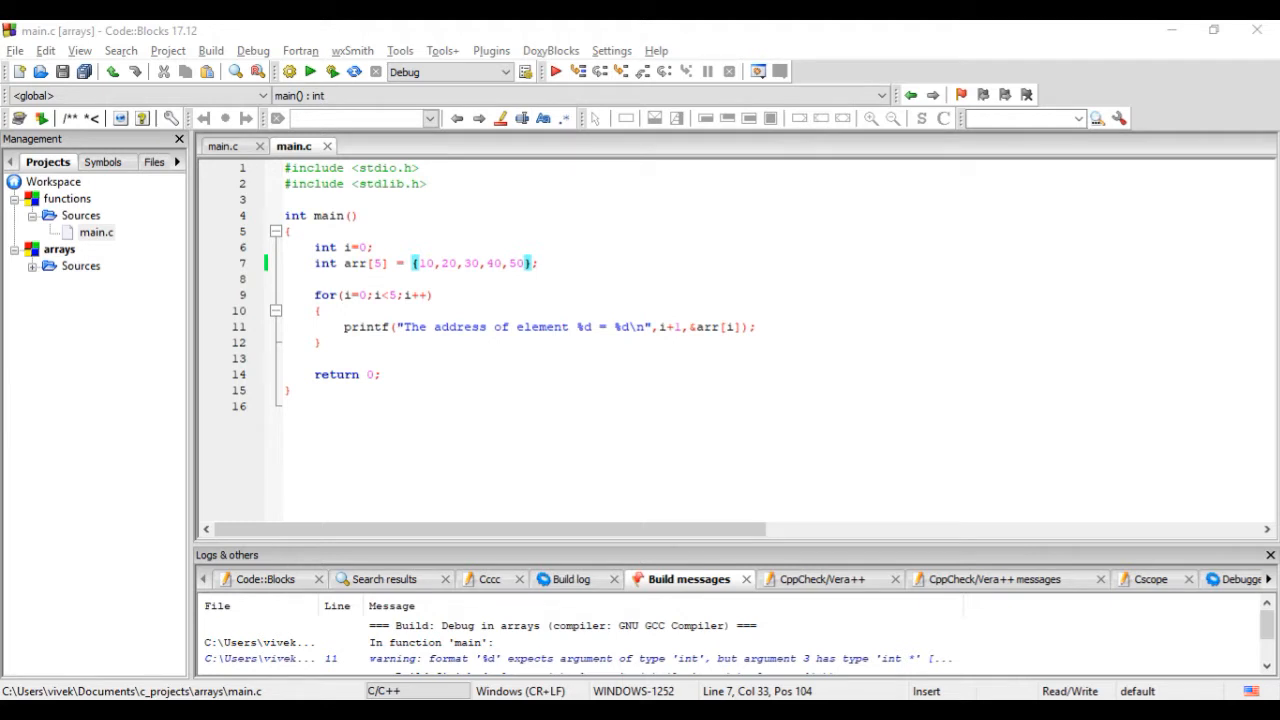
# - Declare int *ptr; on a new line after the i declaration
pyautogui.click(318, 342)
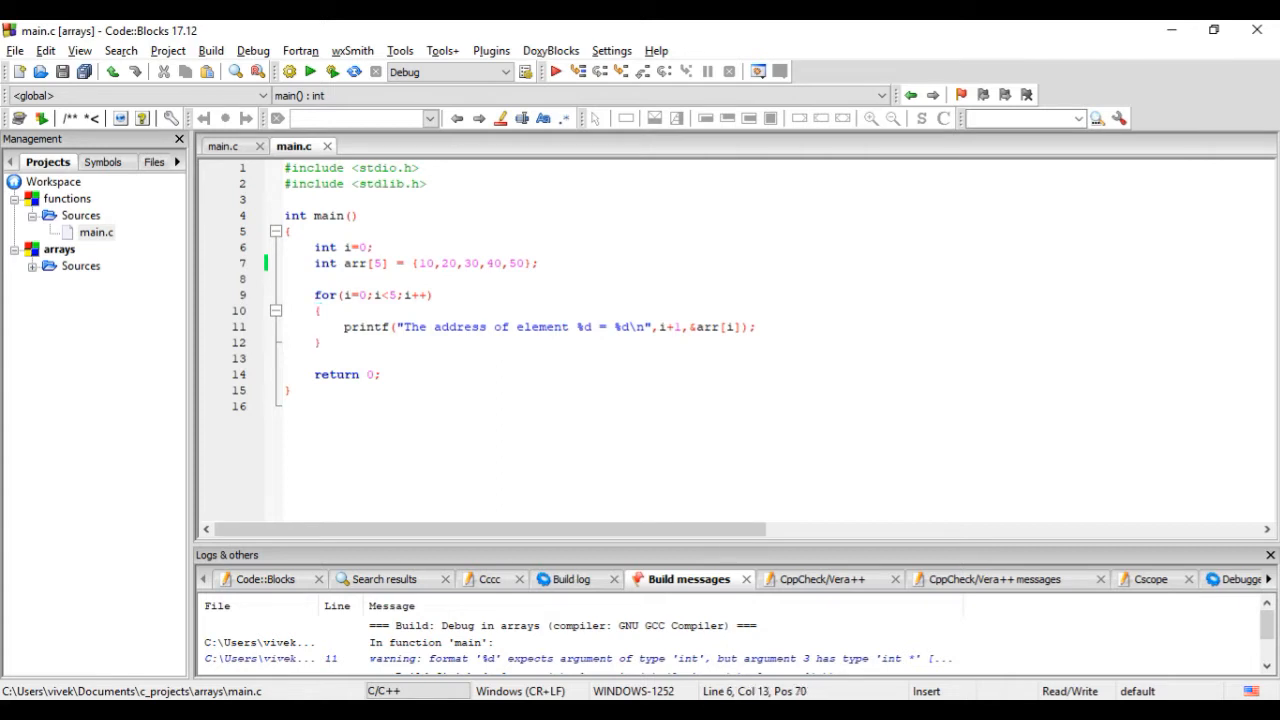
pyautogui.write('int')
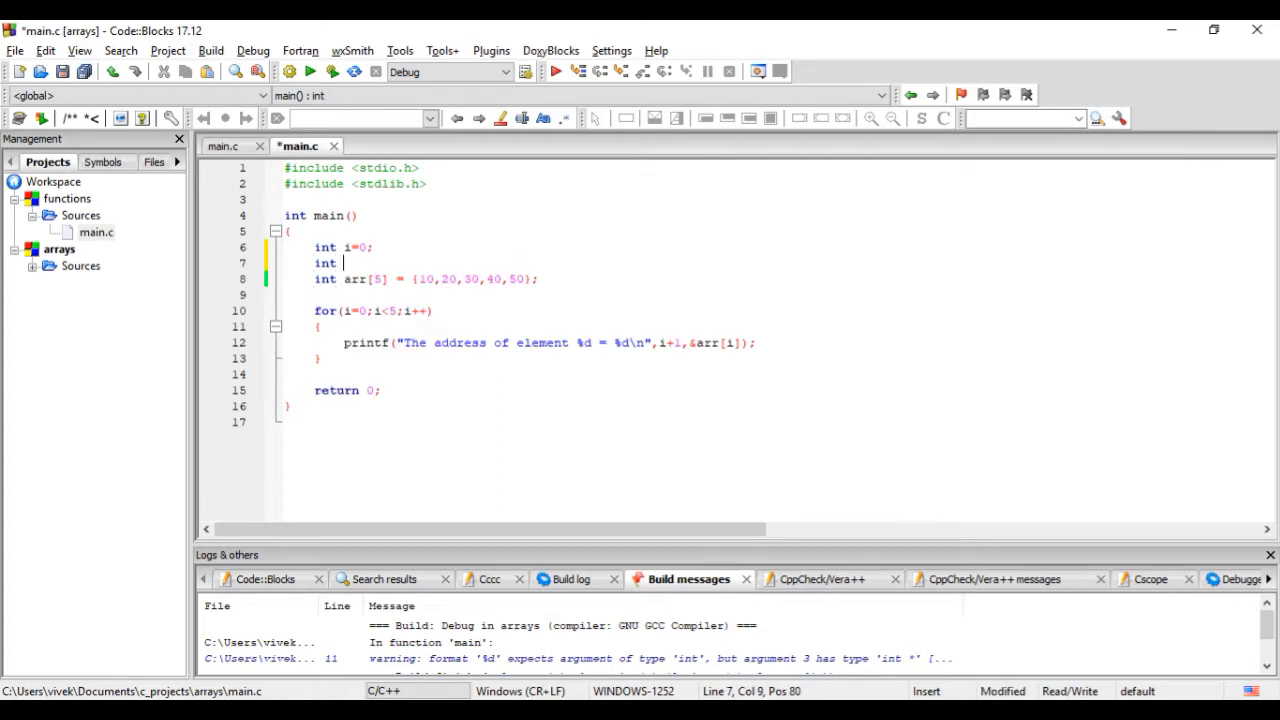
pyautogui.write('*ptr;')
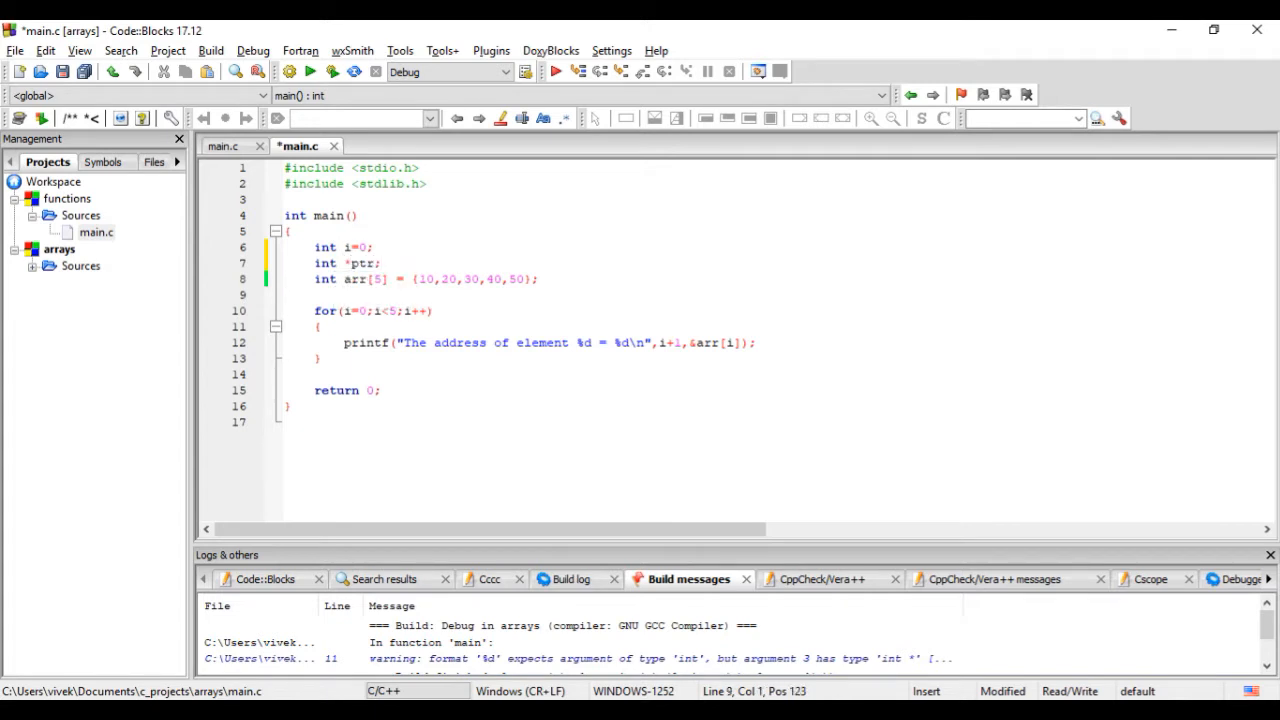
pyautogui.press('Return')
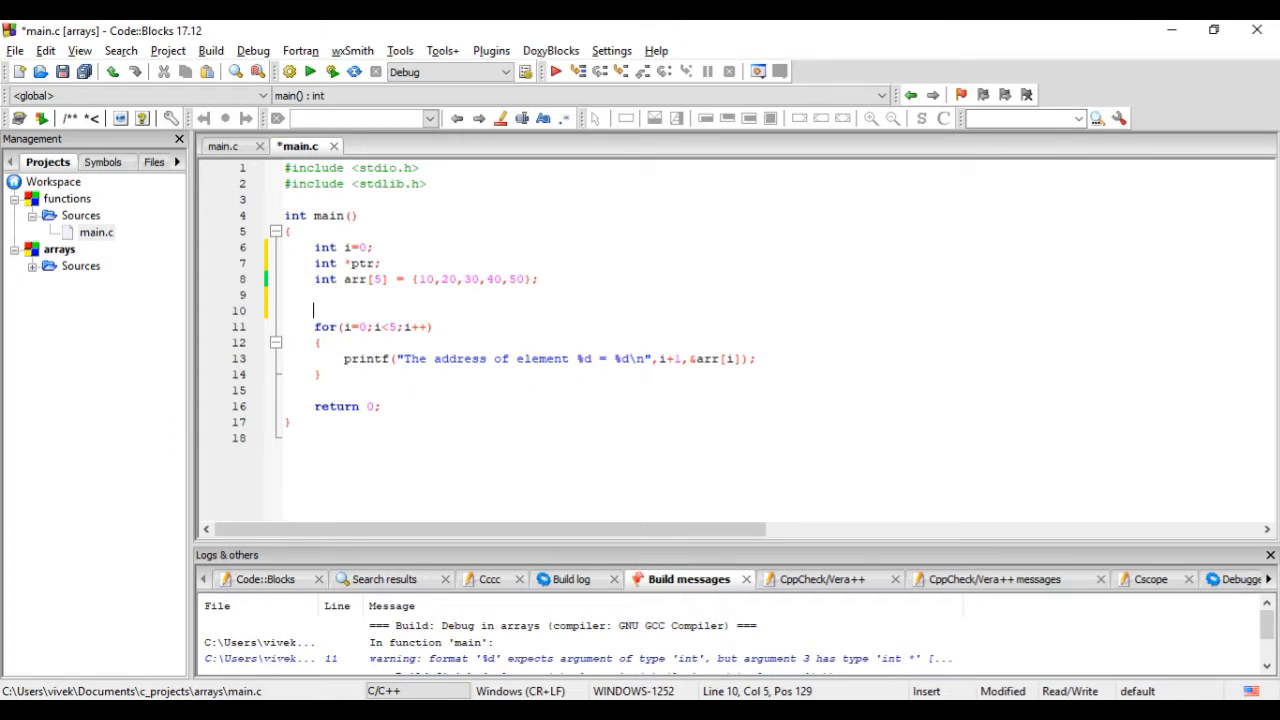
# - Assign ptr = arr[0]; before the loop and add printf("The pointer is = %d\n",ptr); after it
pyautogui.write('ptr =')
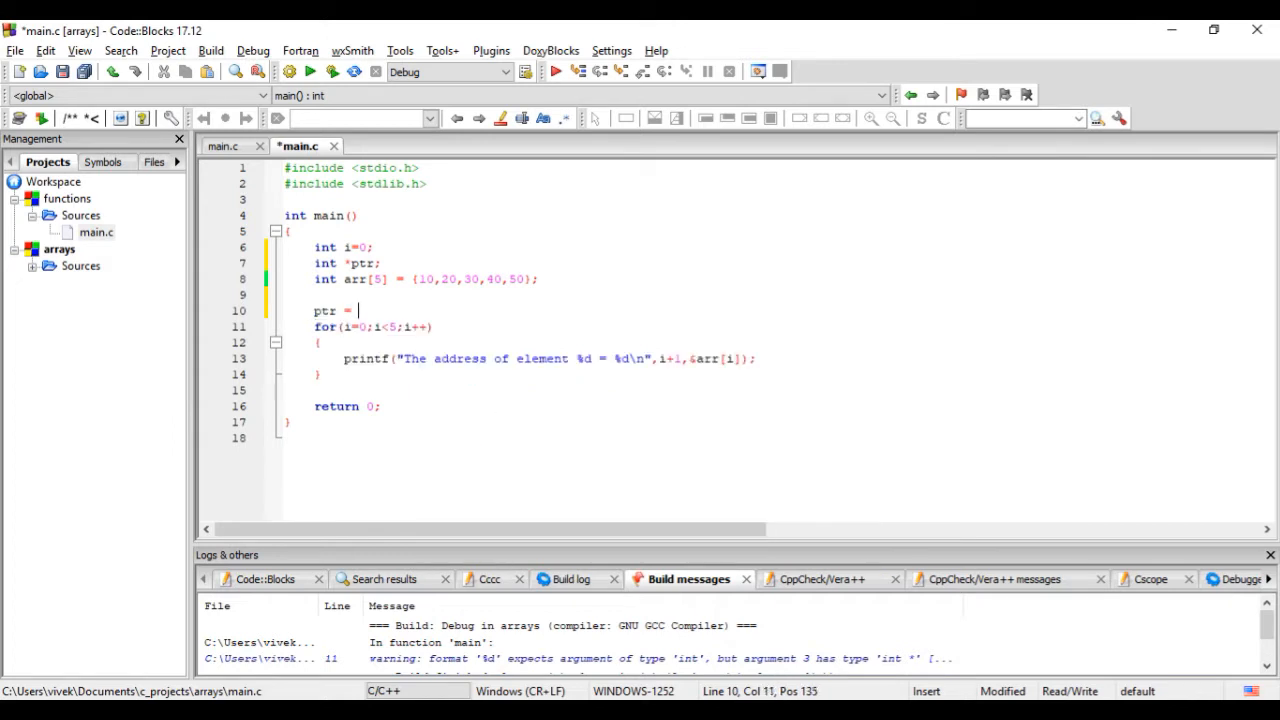
pyautogui.write('a')
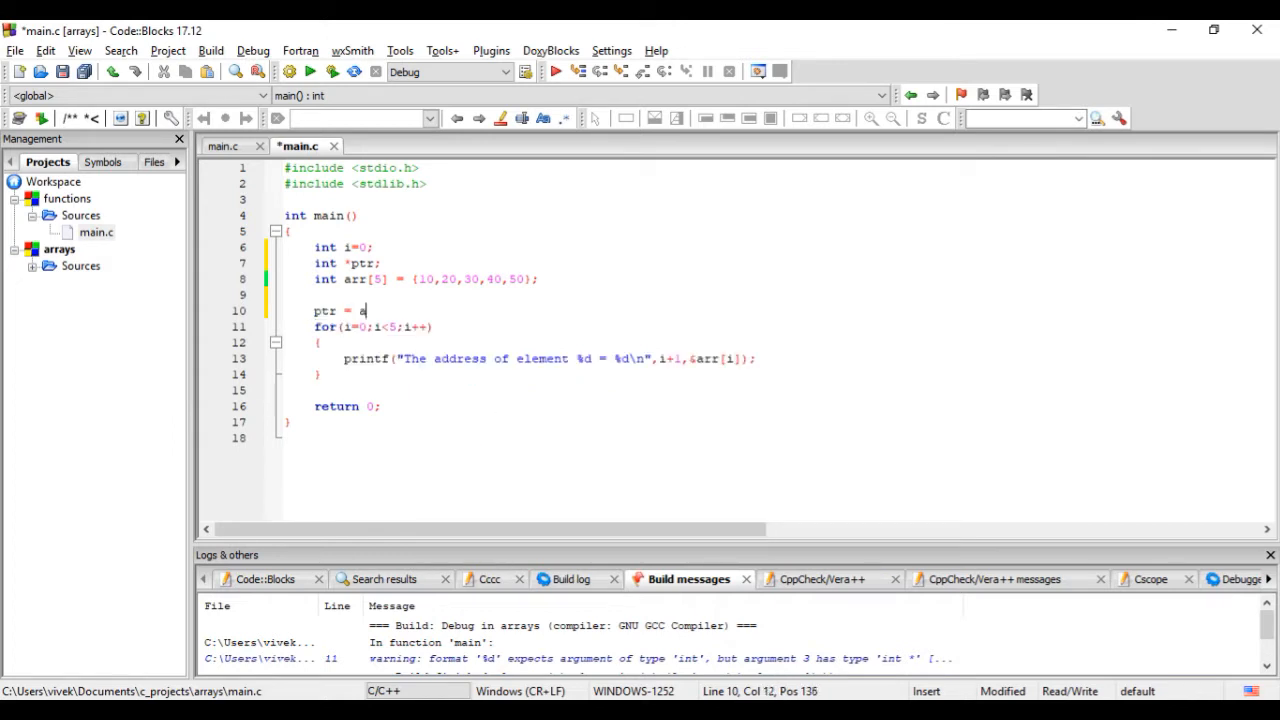
pyautogui.write('rr[0]')
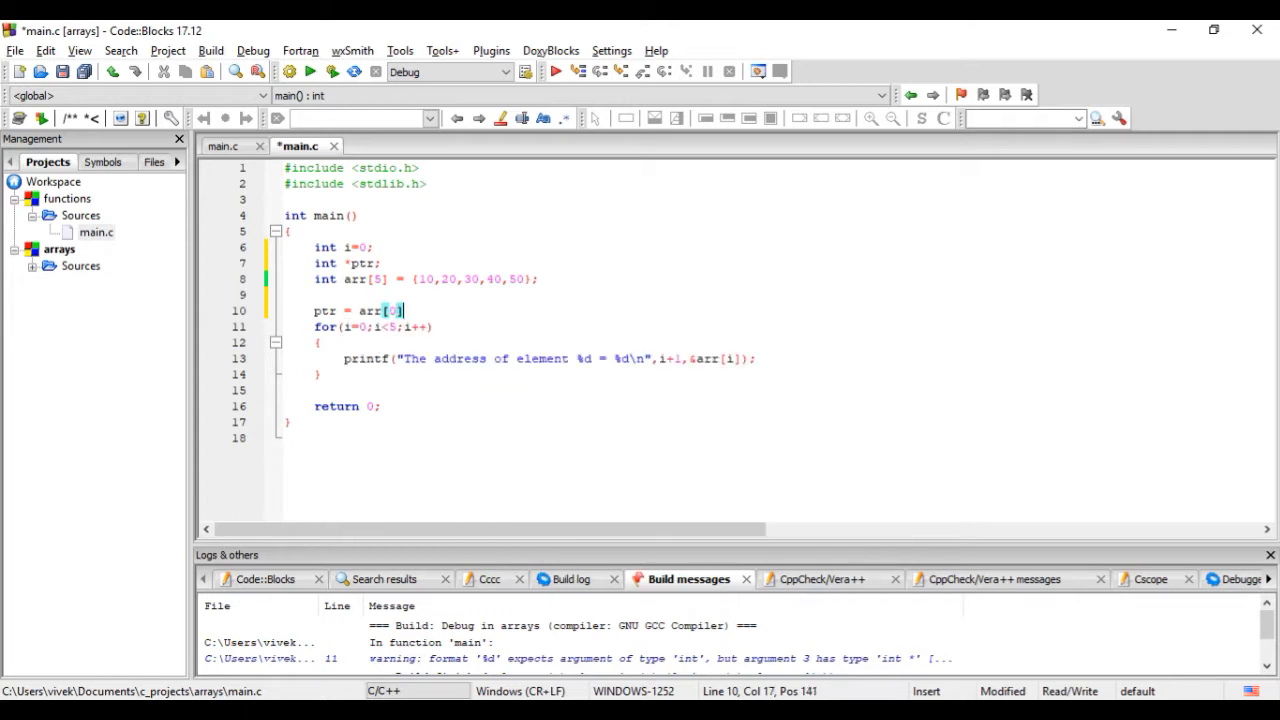
pyautogui.write(';')
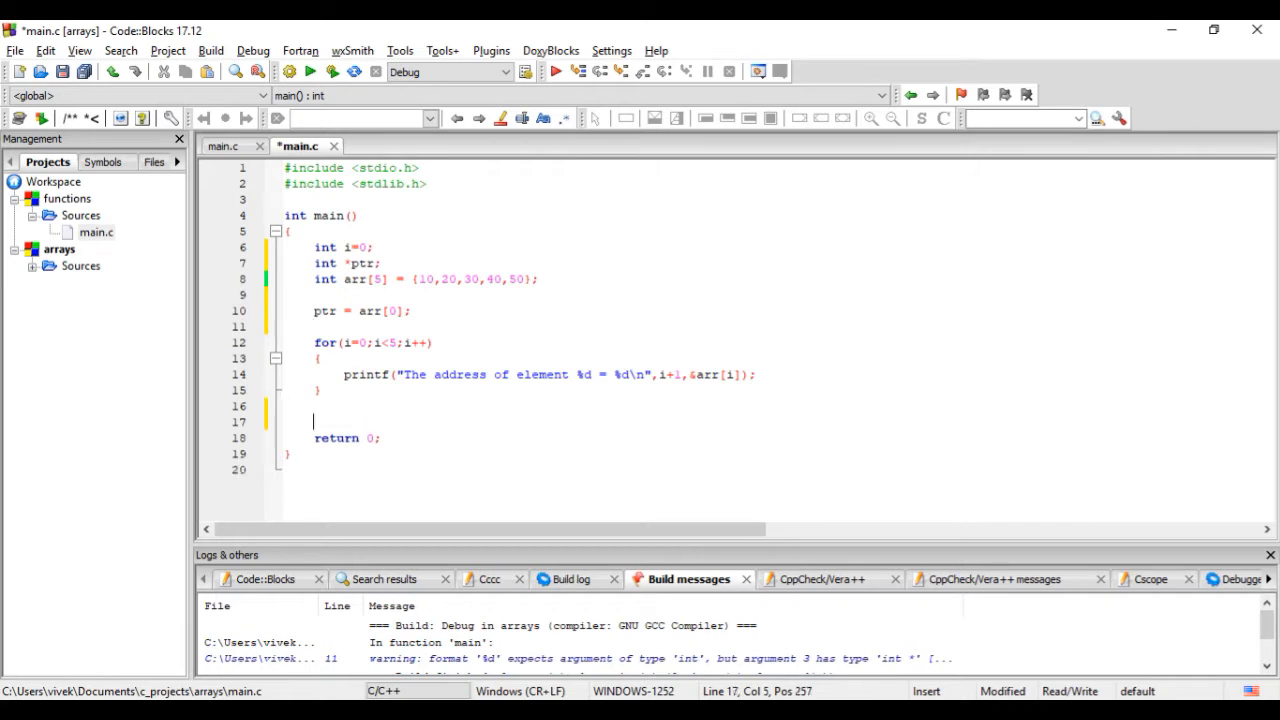
pyautogui.write('printf("The pointer is = %d\\n",ptr')
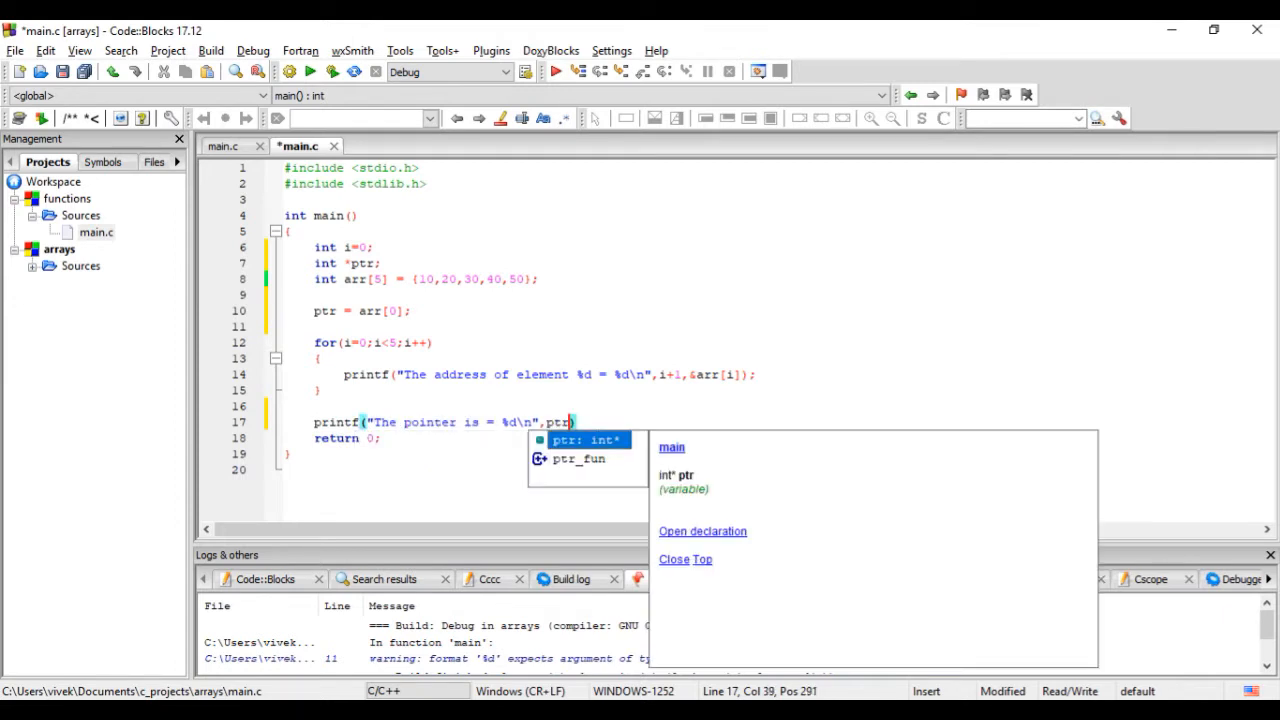
pyautogui.write(');')
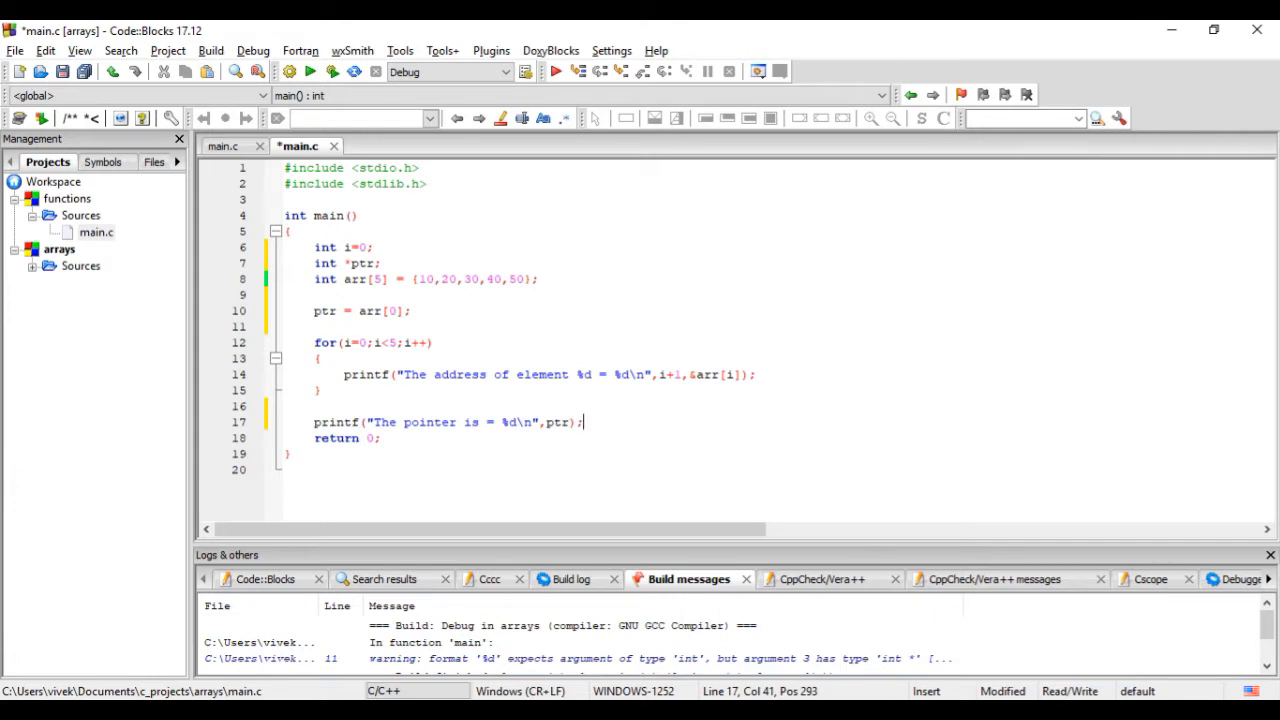
# - Change the assignment to ptr = &arr[0]; and rebuild to clear the pointer-from-integer warning
pyautogui.click(210, 50)
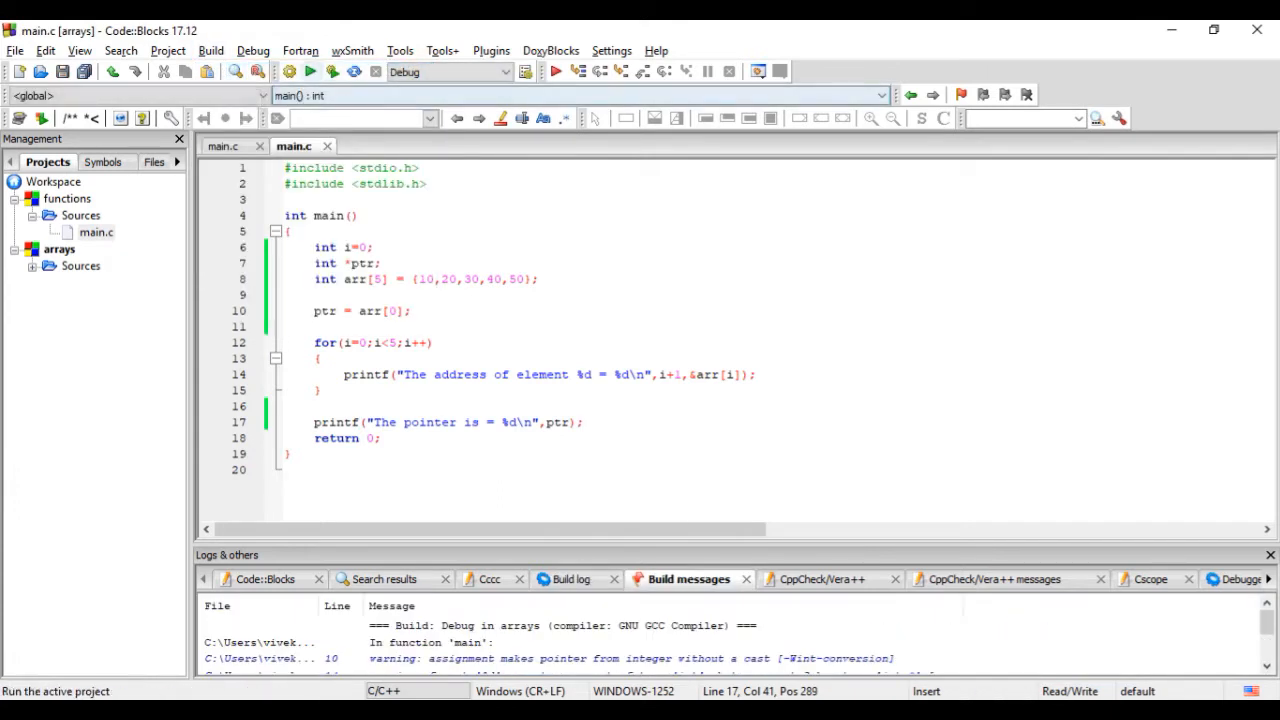
pyautogui.click(356, 311)
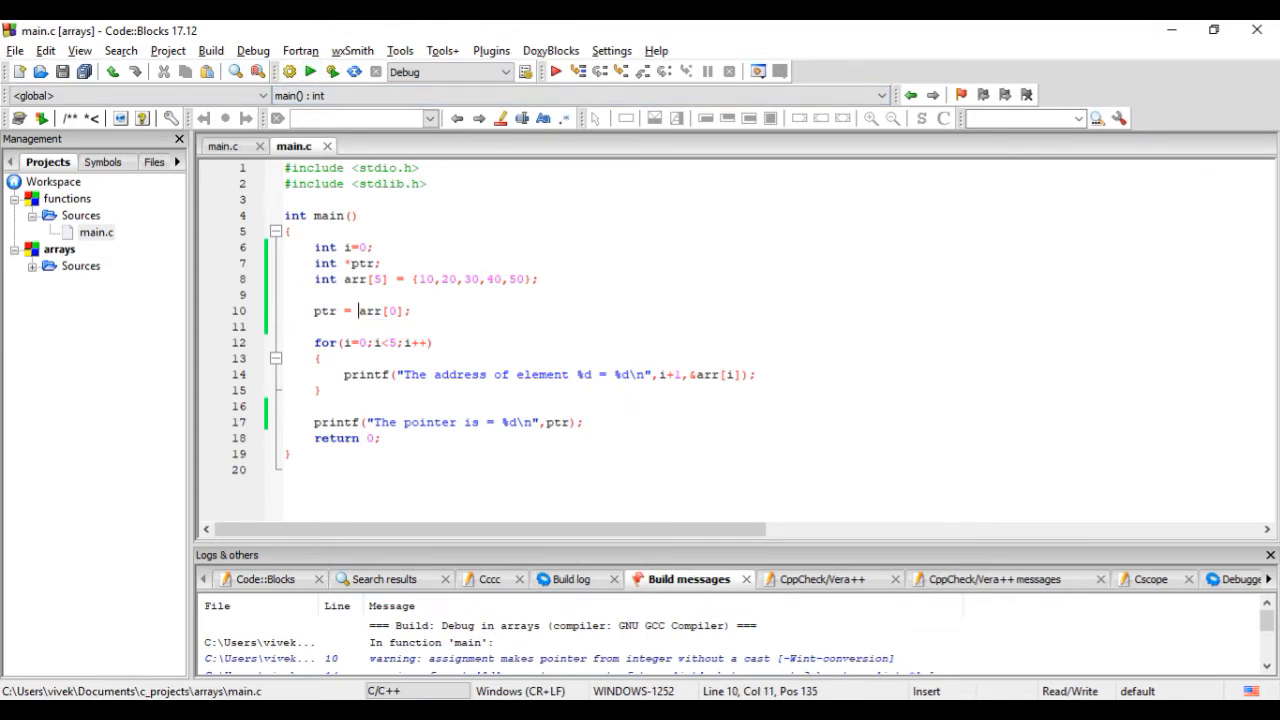
pyautogui.write('&')
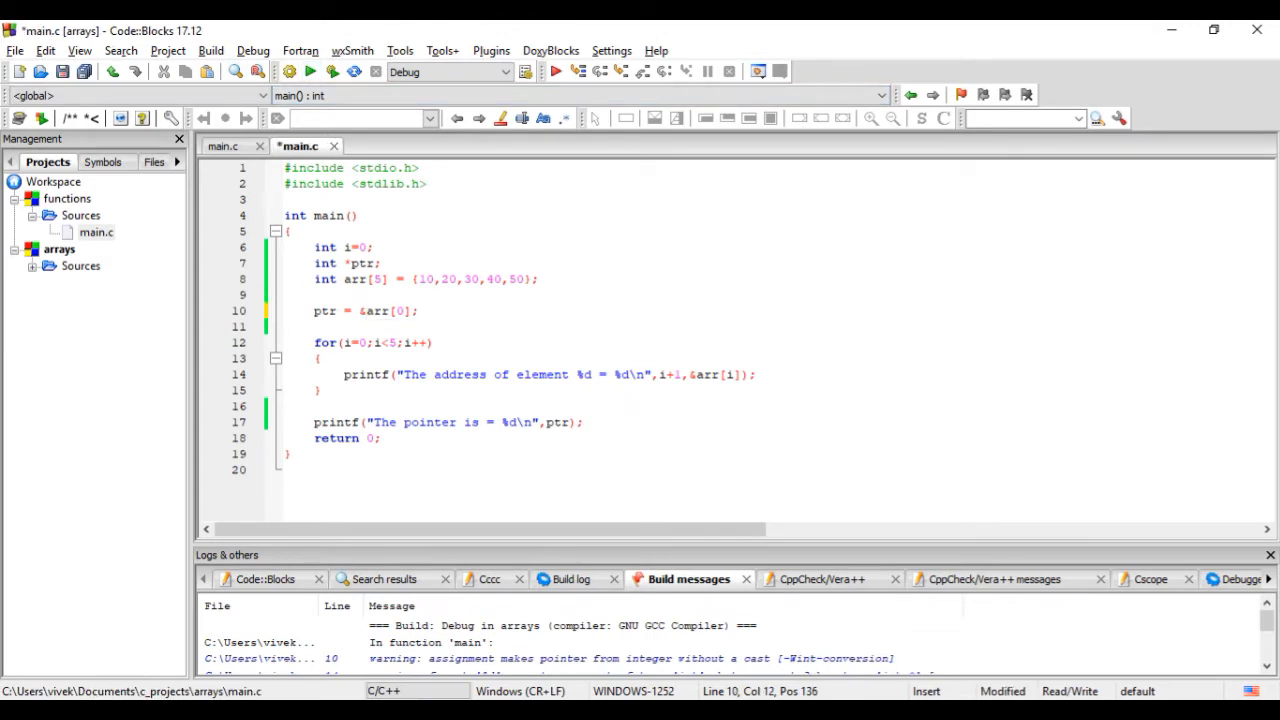
pyautogui.click(210, 50)
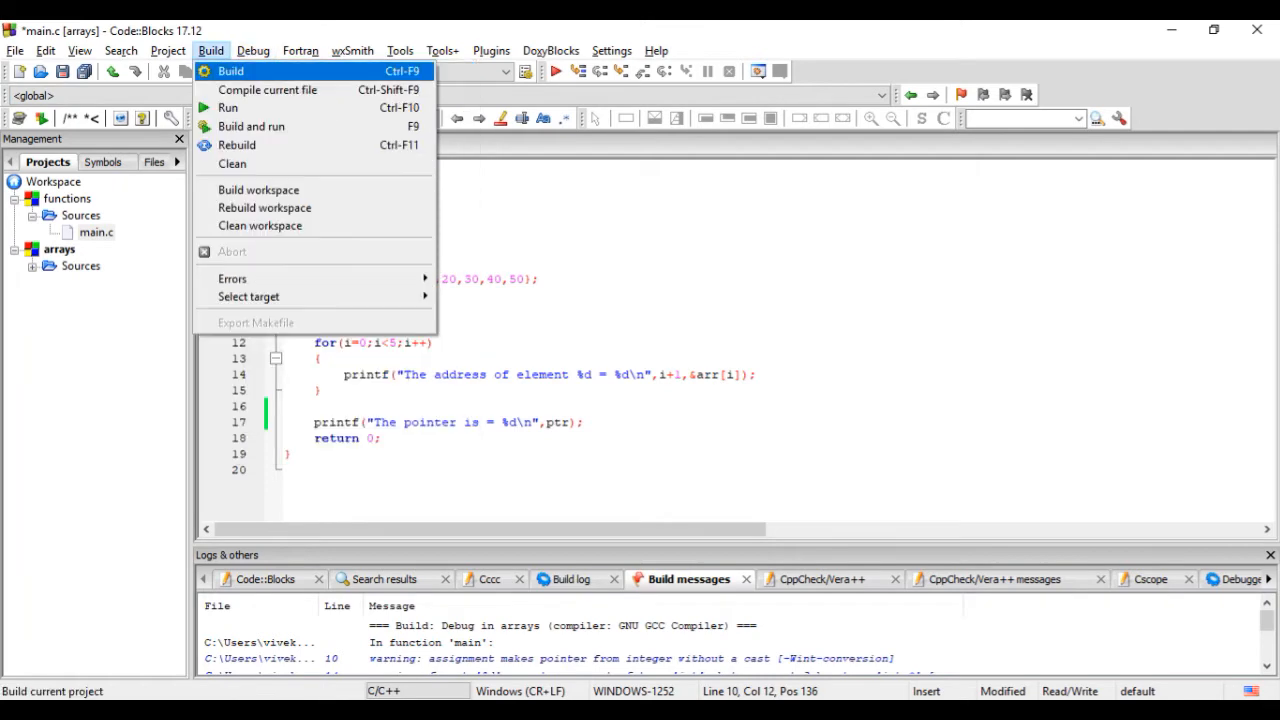
pyautogui.click(230, 70)
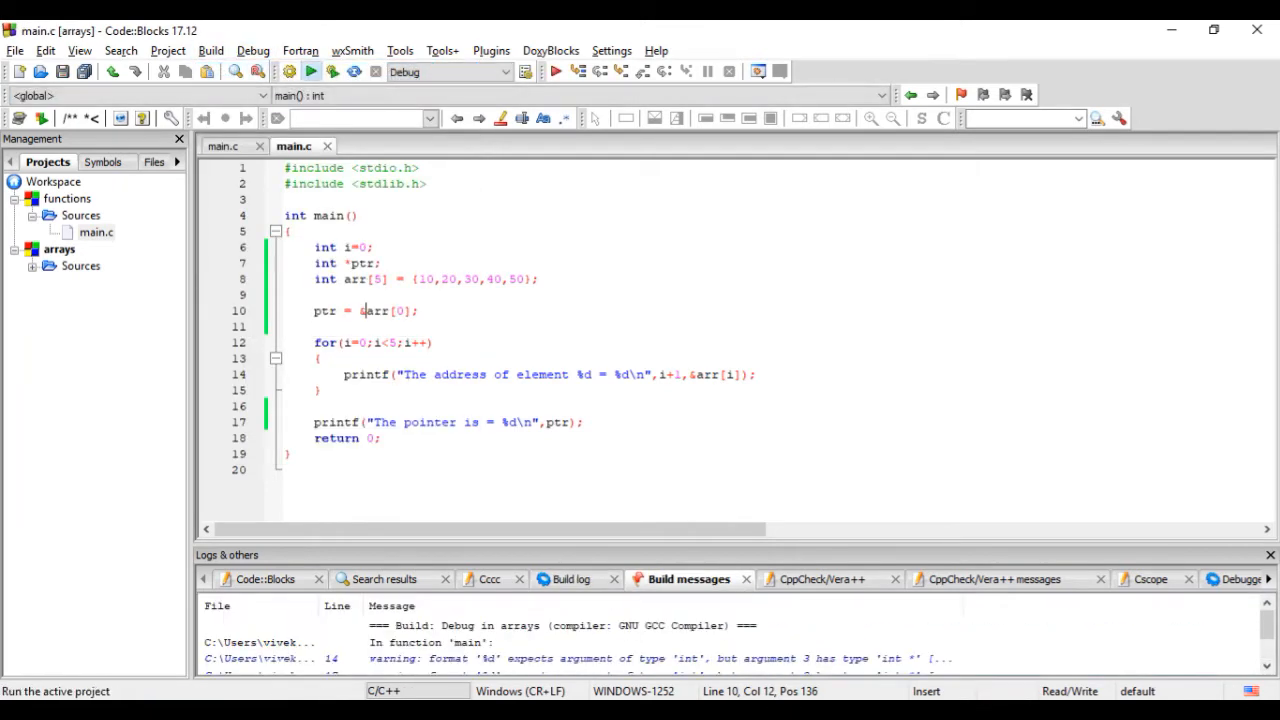
pyautogui.click(311, 71)
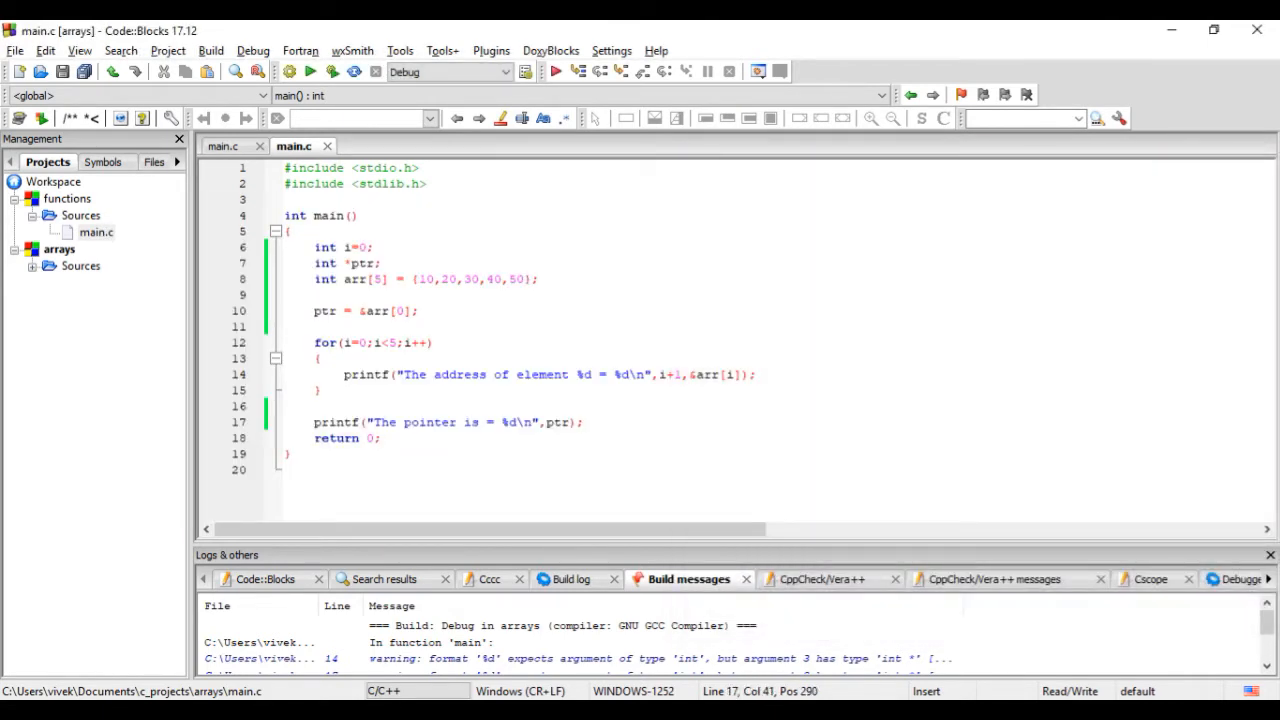
# - Add printf showing the value pointed to by *ptr, then build and run to see it report 10
pyautogui.write('printf("The value pointed to by the pointer is = %d\\n",*ptr);')
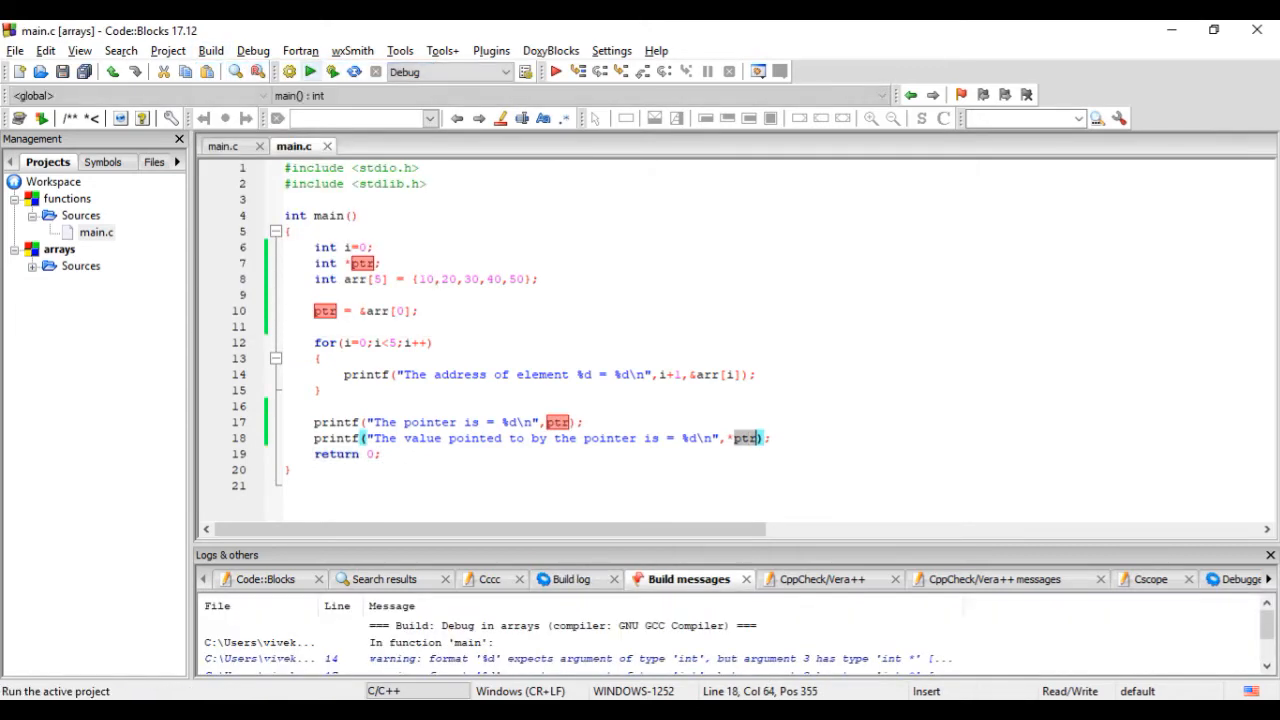
pyautogui.click(310, 71)
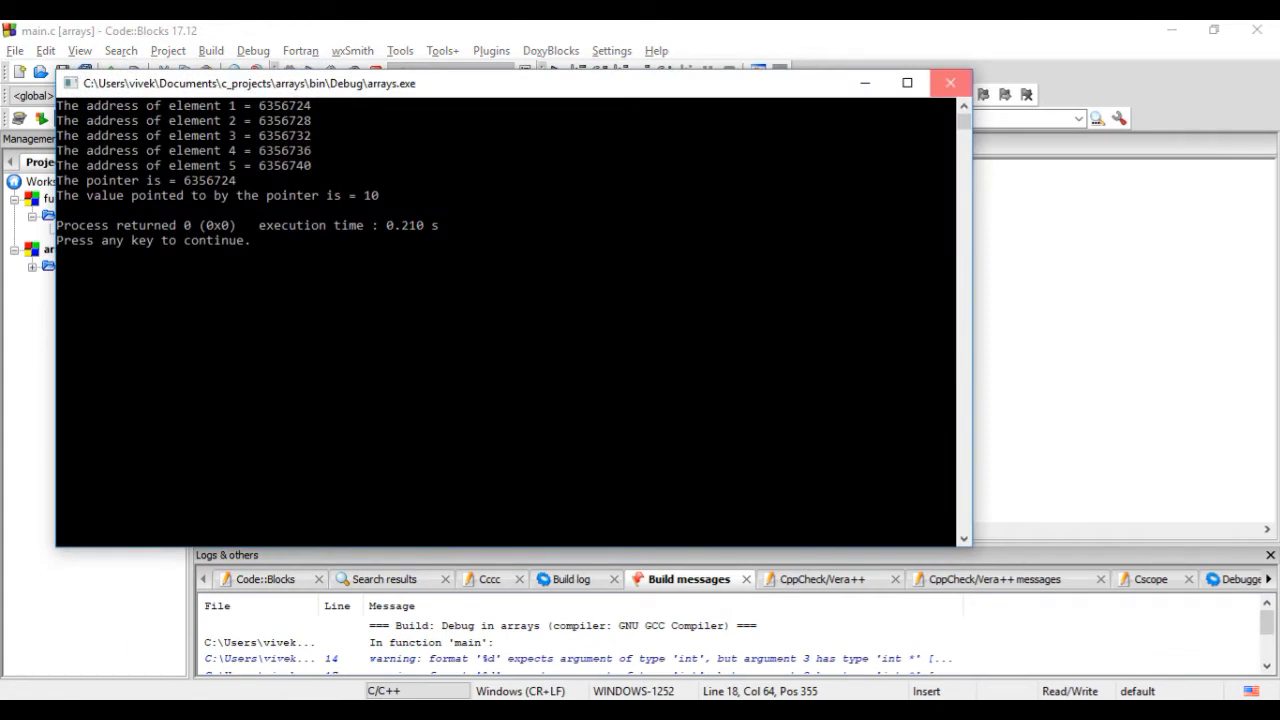
pyautogui.click(949, 82)
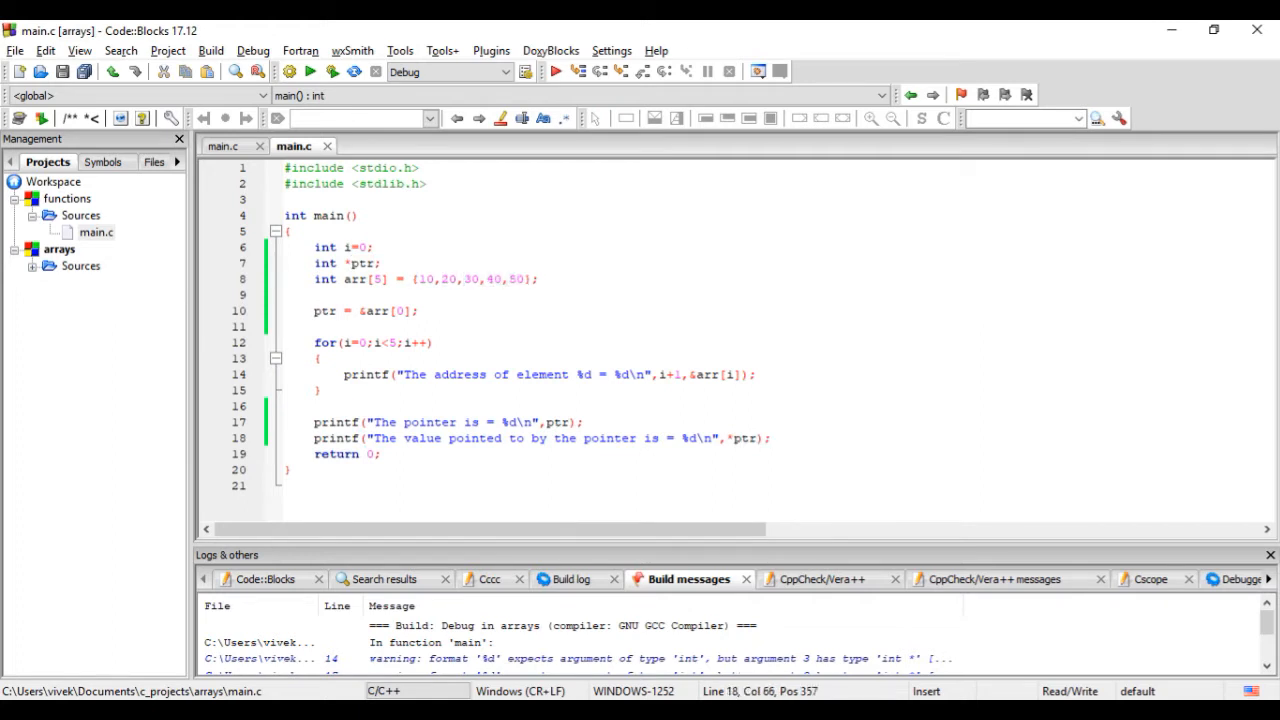
# - Duplicate the value printf as *(ptr+1), build, and fix the missing ')' reported on line 19
pyautogui.press('Return')
pyautogui.write('printf("The value pointed to by the pointer is = %d\\n",*(ptr);')
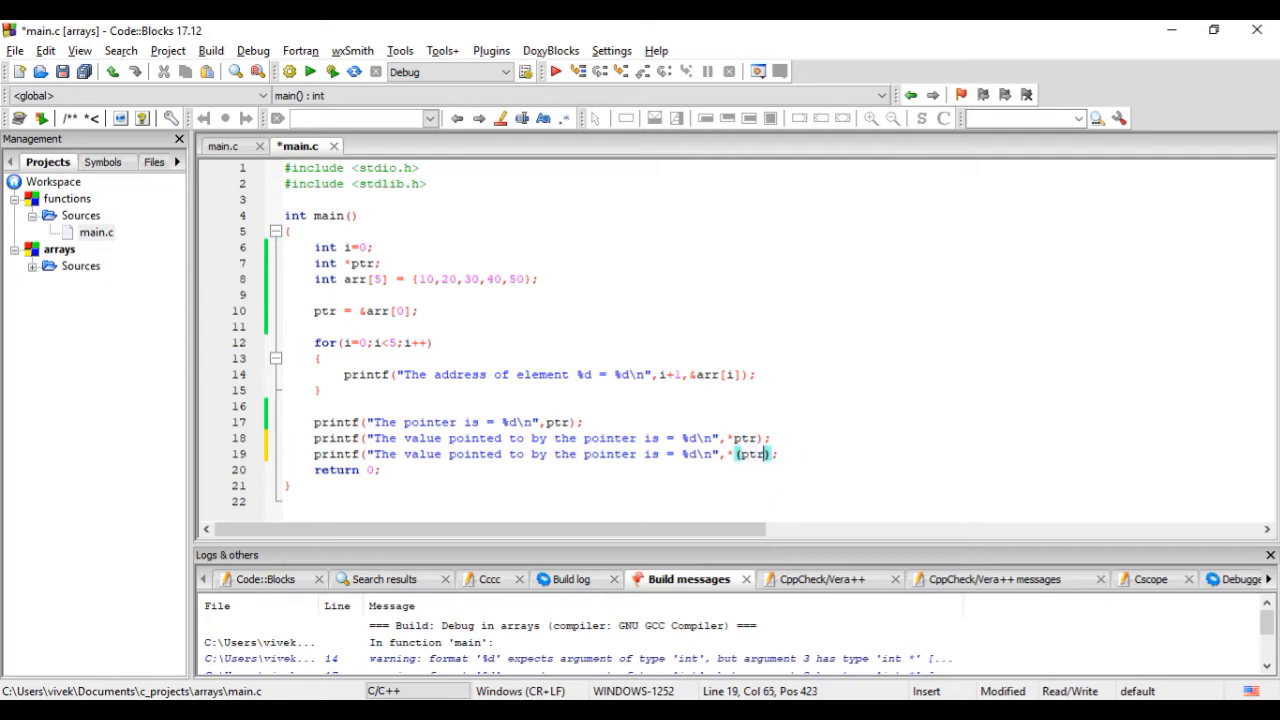
pyautogui.write('+1')
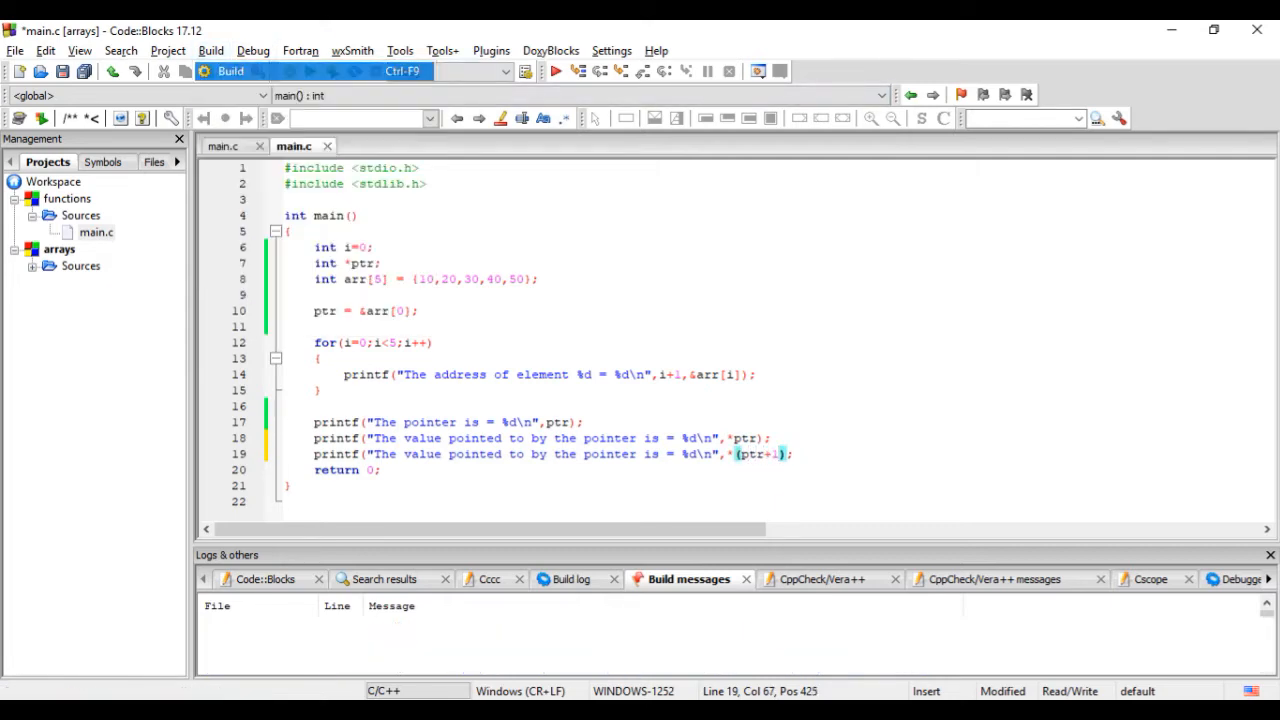
pyautogui.click(229, 71)
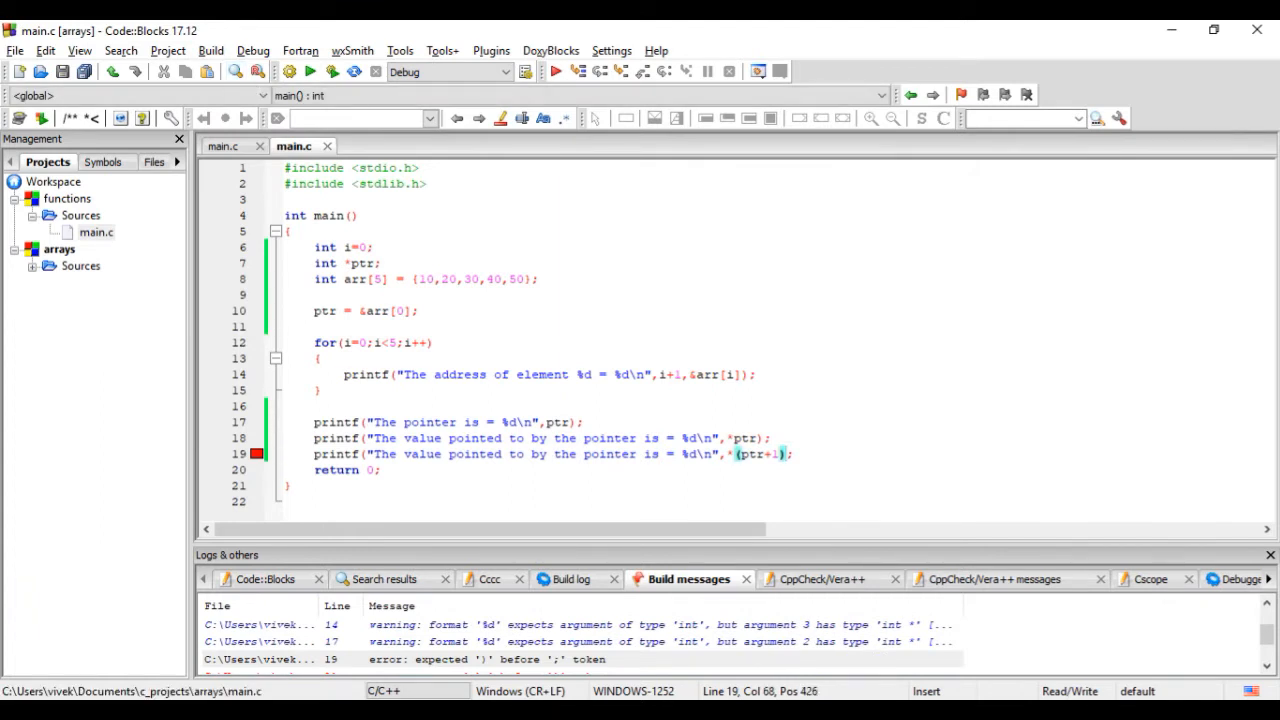
pyautogui.write(')')
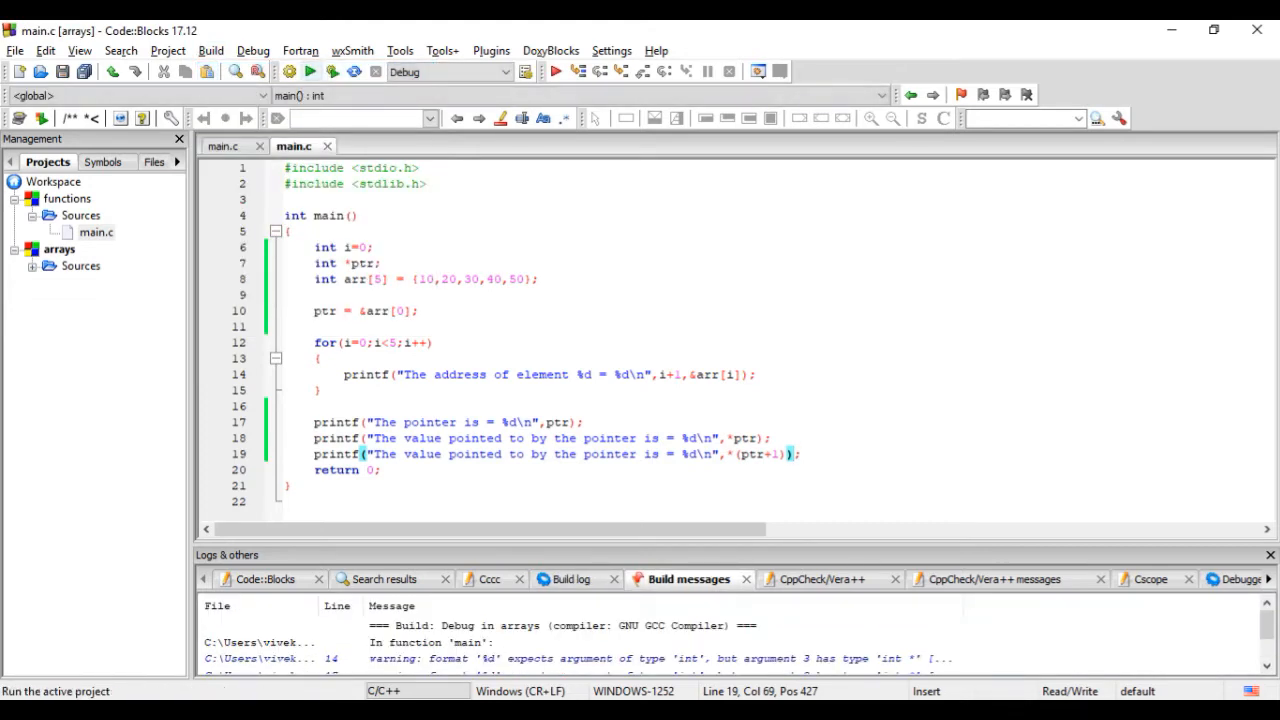
# - Add printf lines for *(ptr+2), *(ptr+3), *(ptr+4), save, and run showing values 10 to 50
pyautogui.click(310, 71)
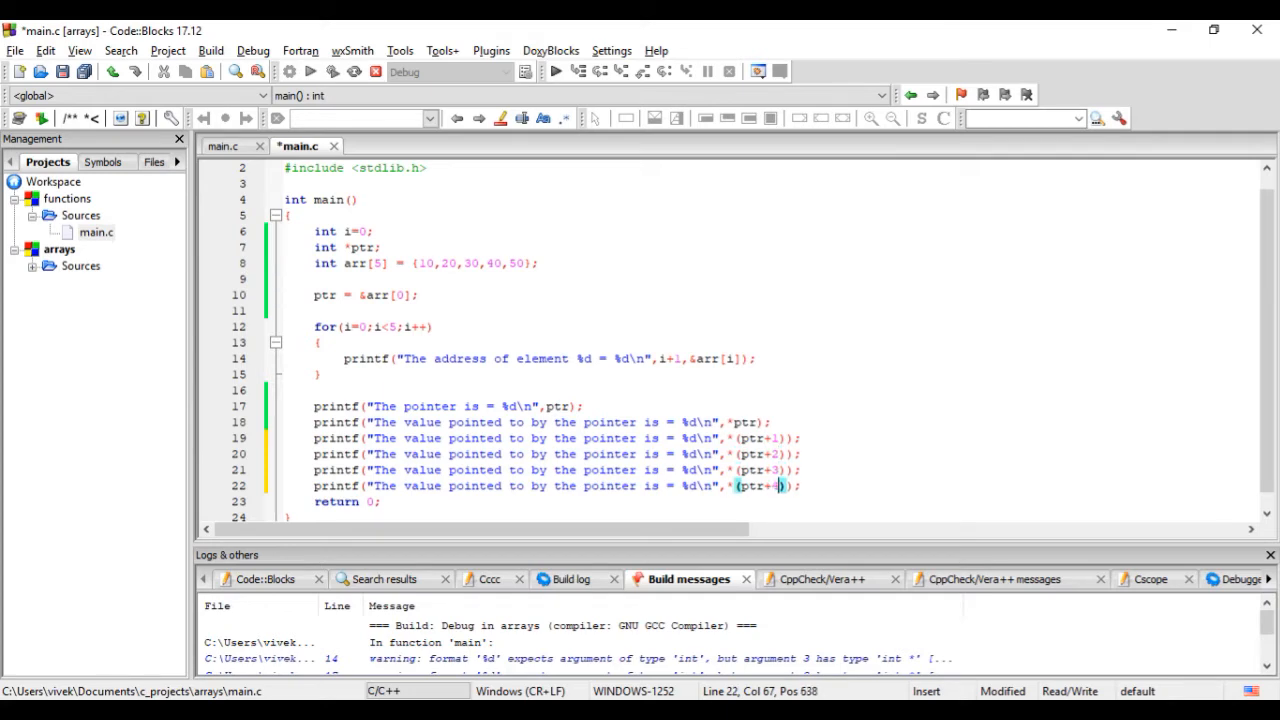
pyautogui.click(210, 50)
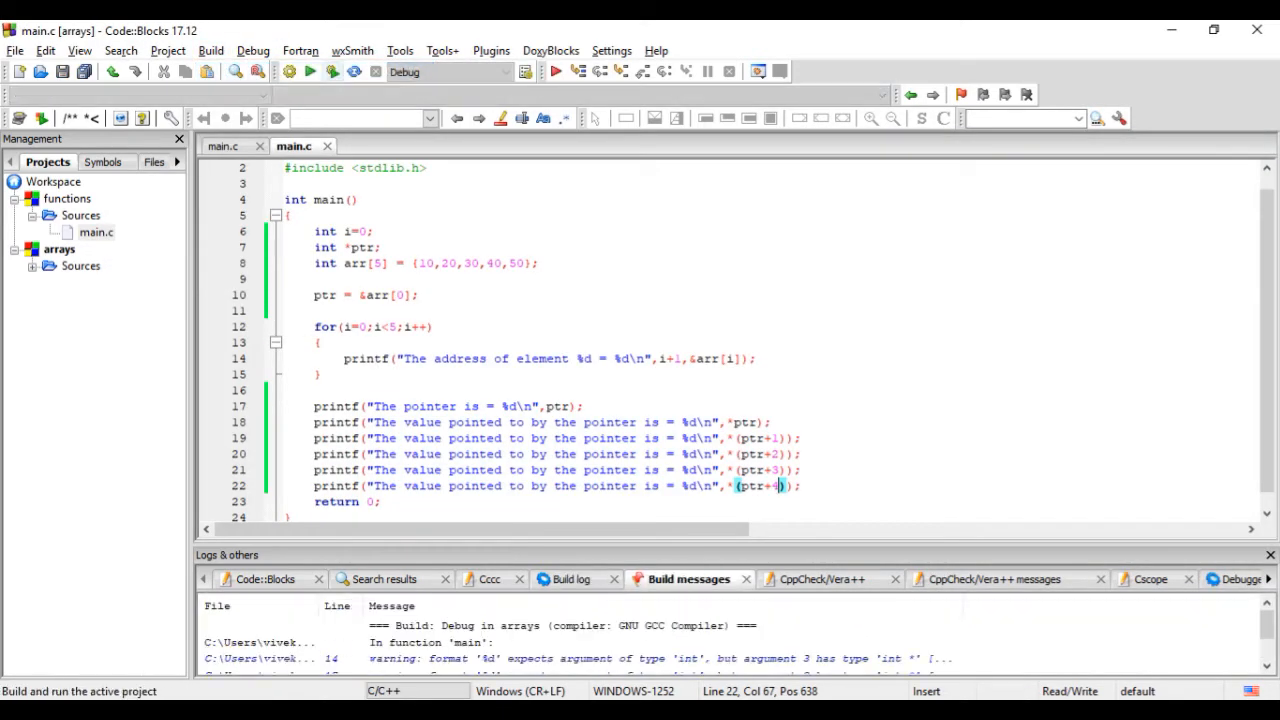
pyautogui.click(310, 71)
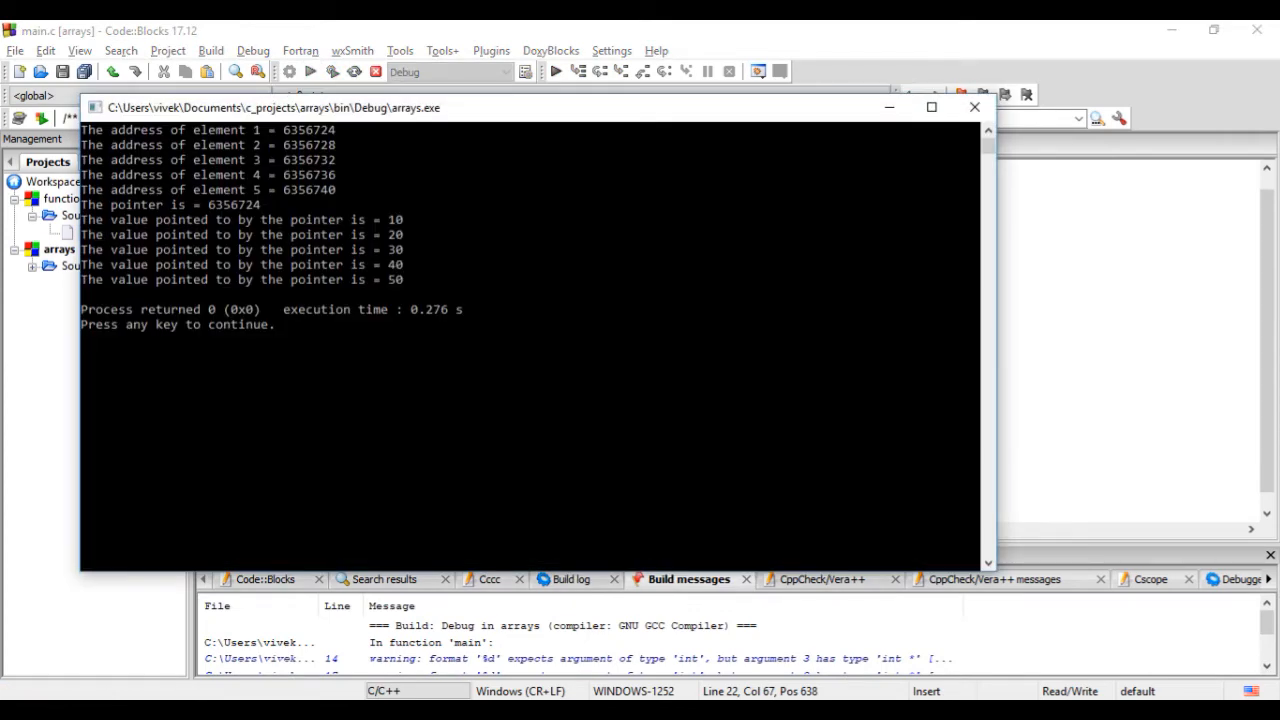
# - Replace the five value printfs with a for(i=0;i<5;i++) loop printing *(ptr+i) and save
pyautogui.click(974, 107)
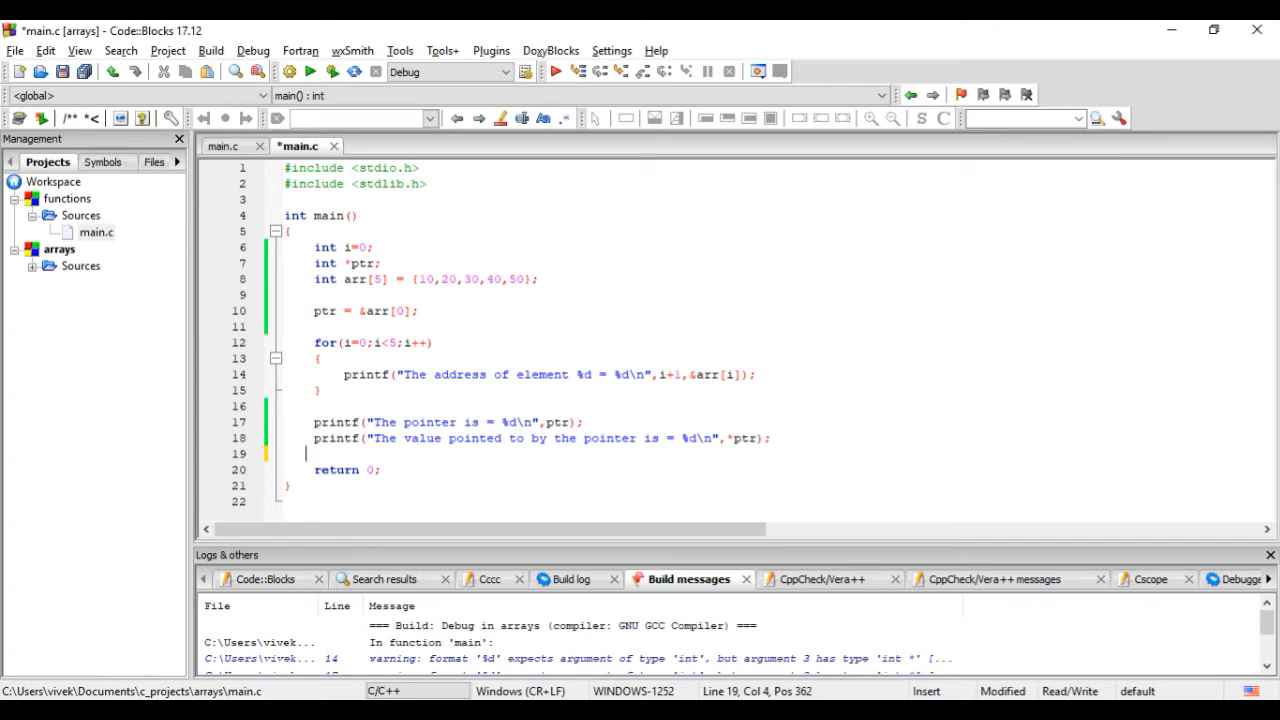
pyautogui.click(340, 342)
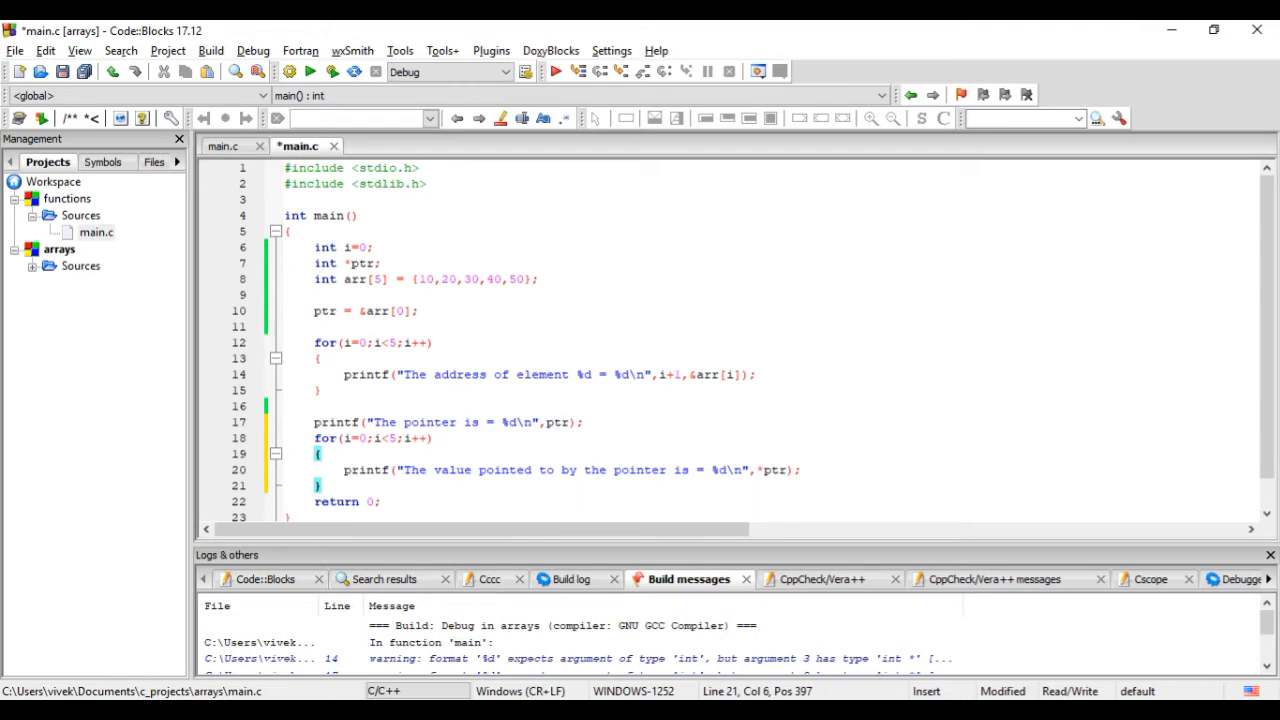
pyautogui.click(770, 470)
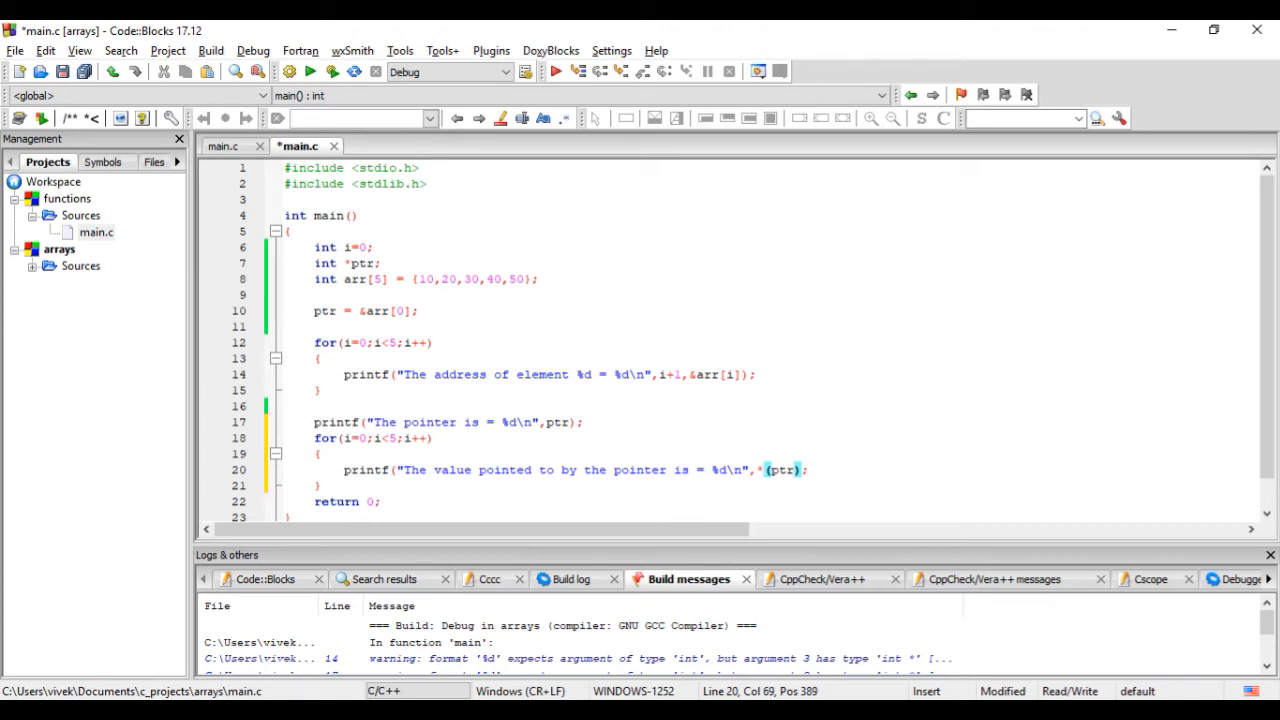
pyautogui.write('+i')
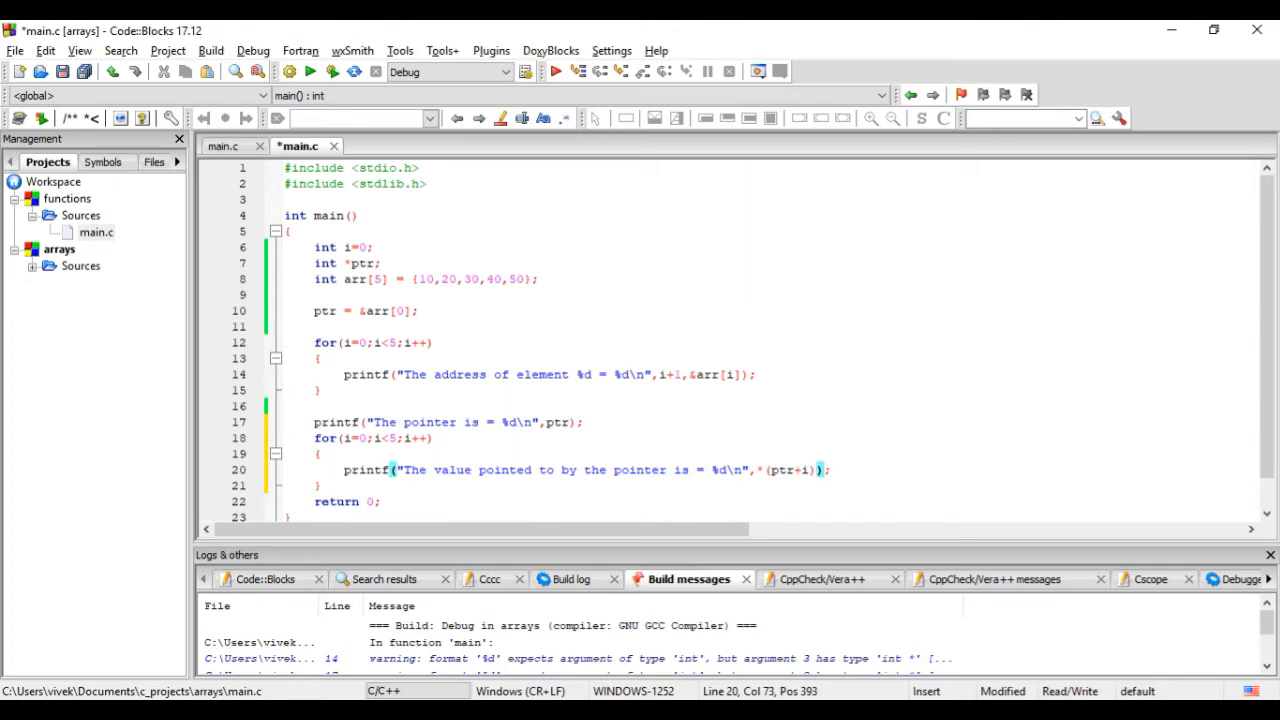
pyautogui.scroll(-3)
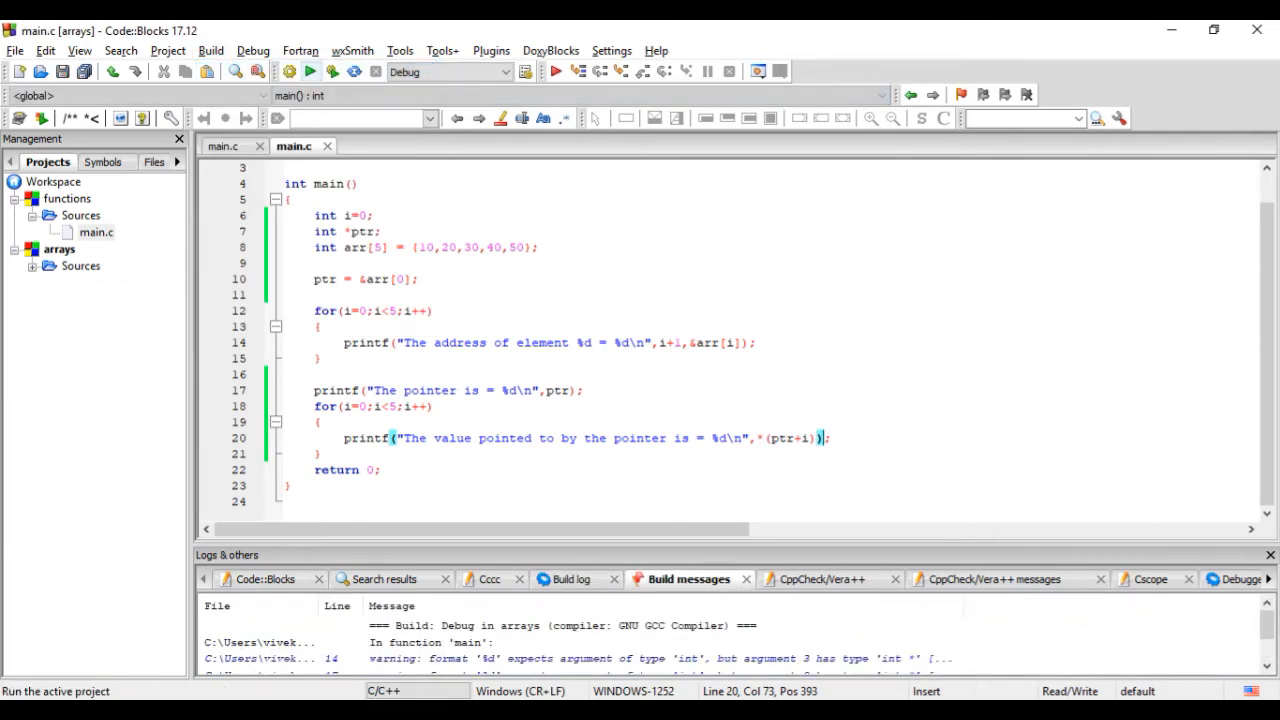
# - Change the declaration on line 7 from int *ptr to char *ptr
pyautogui.click(310, 71)
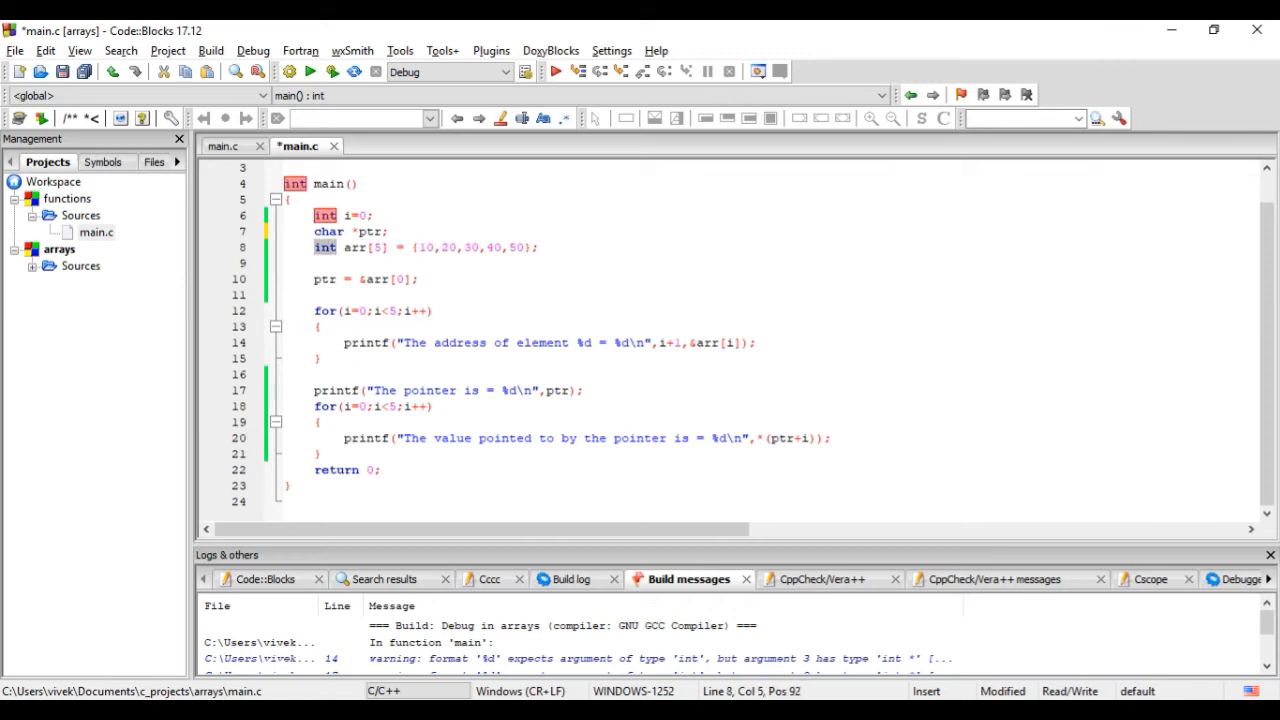
# - Make arr a char array {'a','b','c','d','e'}, print loop values with %c, then save and build
pyautogui.write('char')
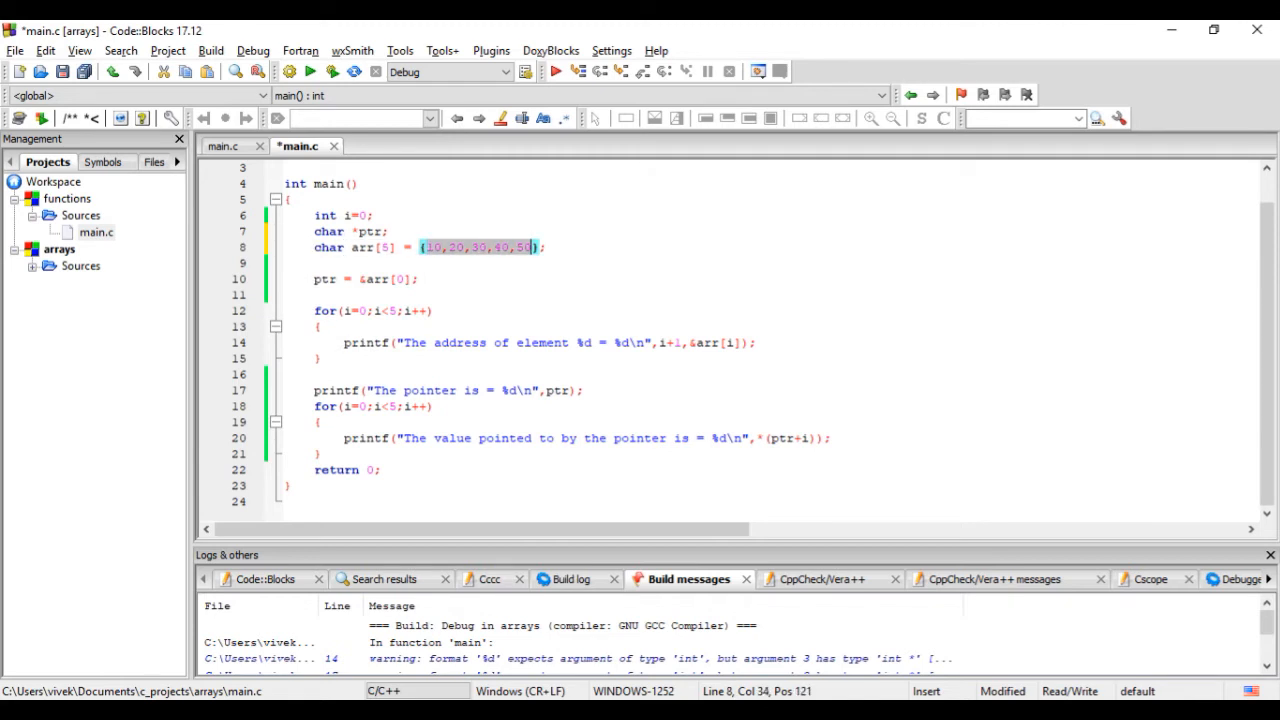
pyautogui.write("{'a',")
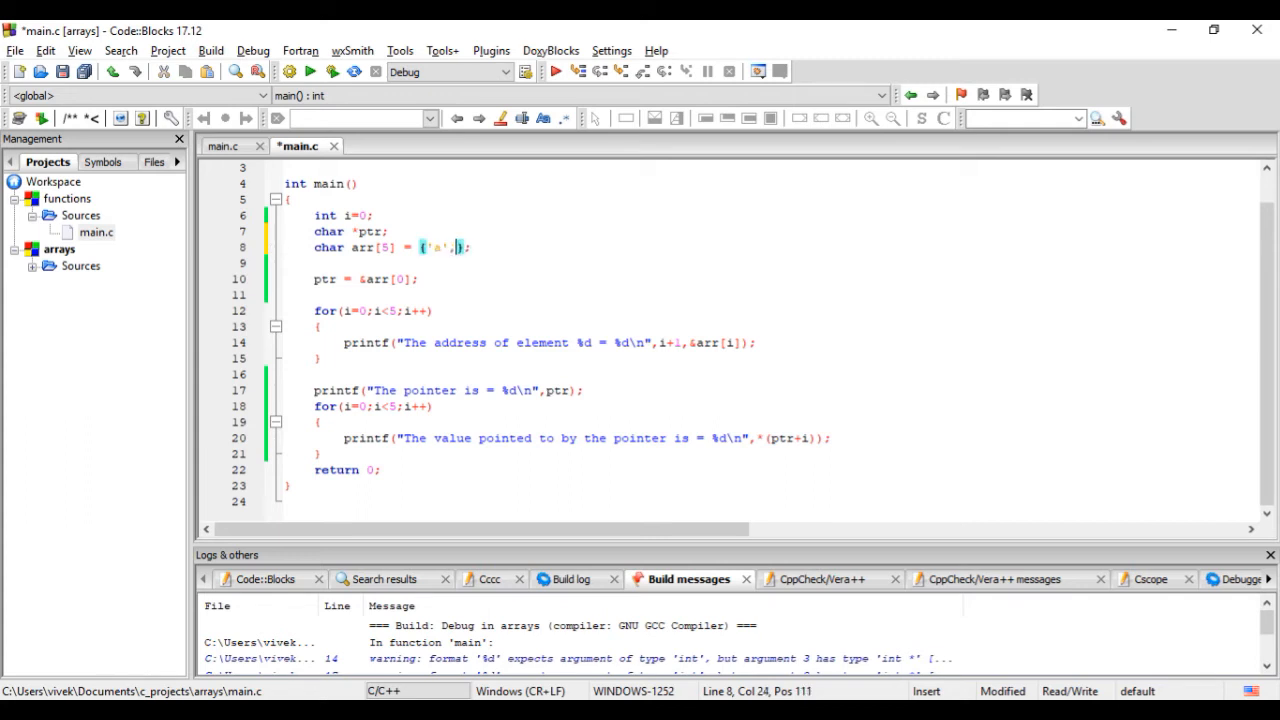
pyautogui.write(",'b'")
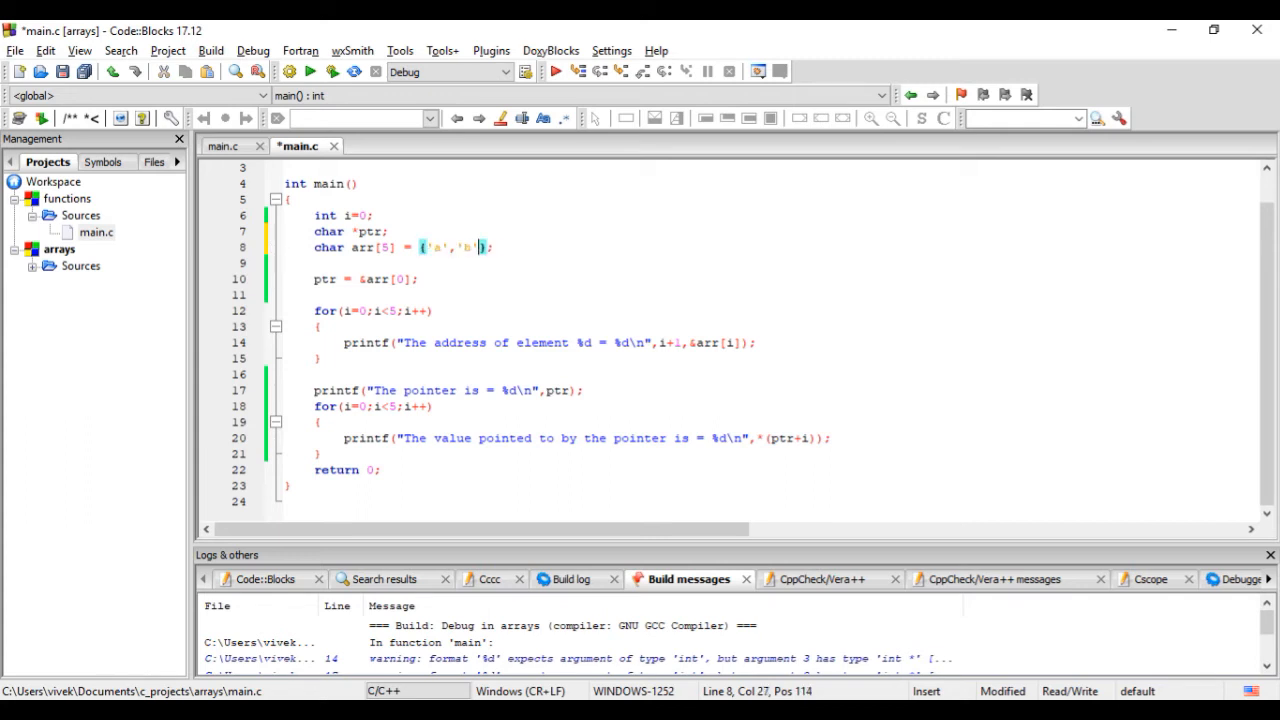
pyautogui.write(",'c'")
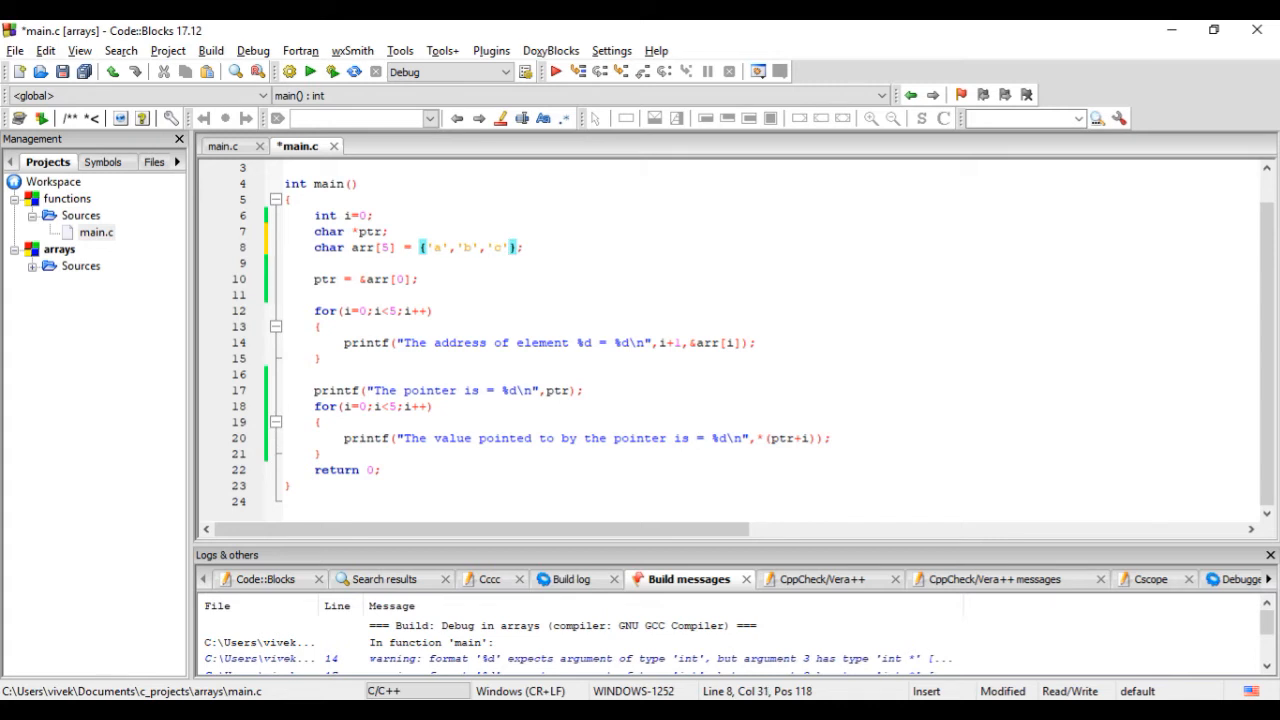
pyautogui.write(",'d'")
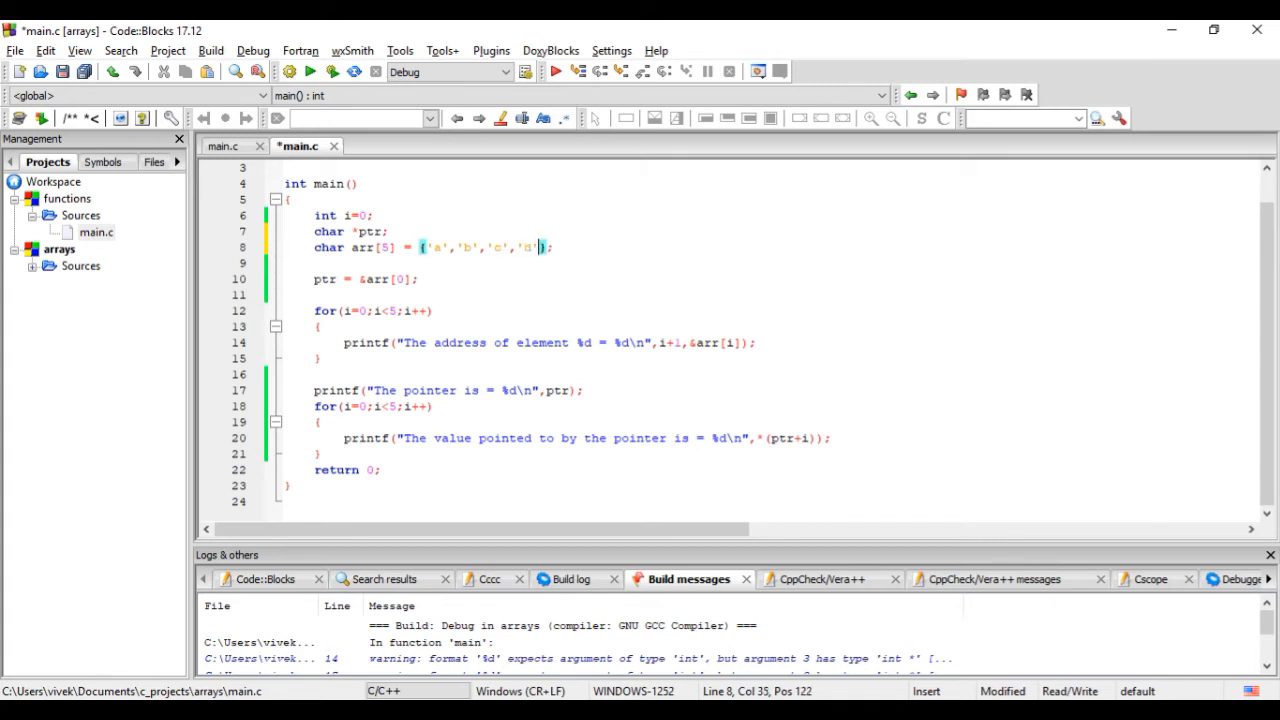
pyautogui.write("'e'")
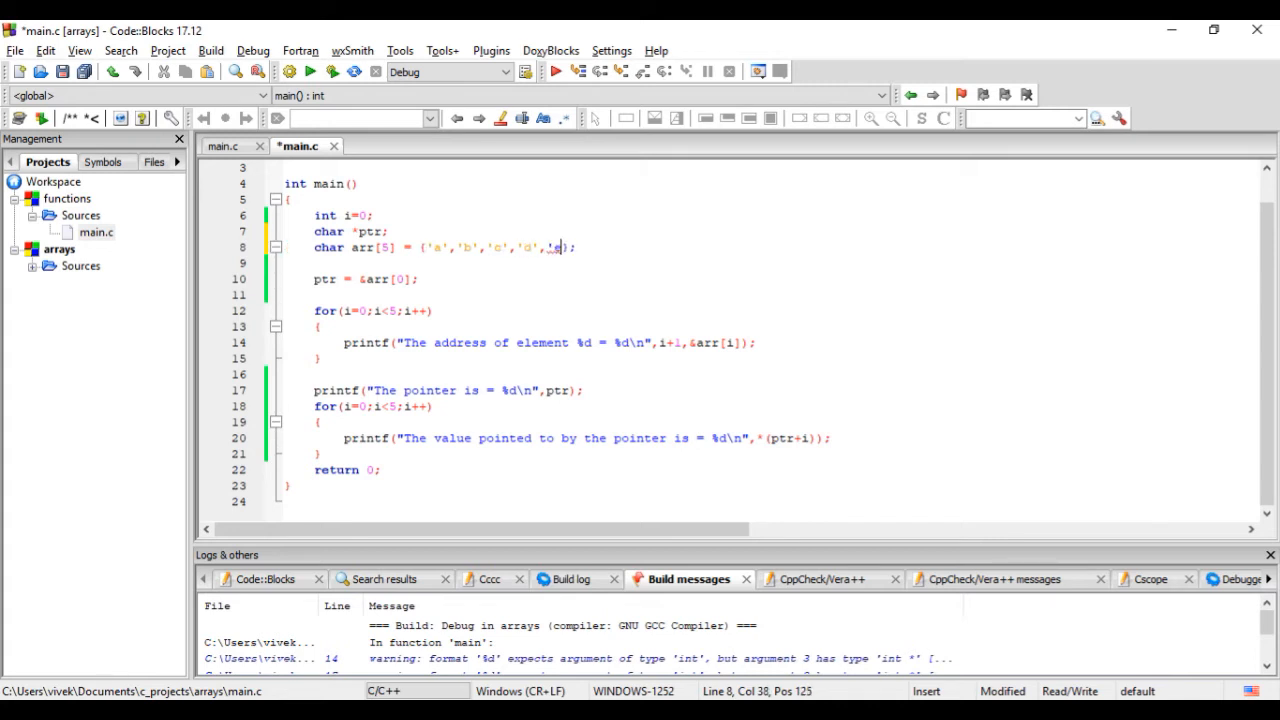
pyautogui.write('e')
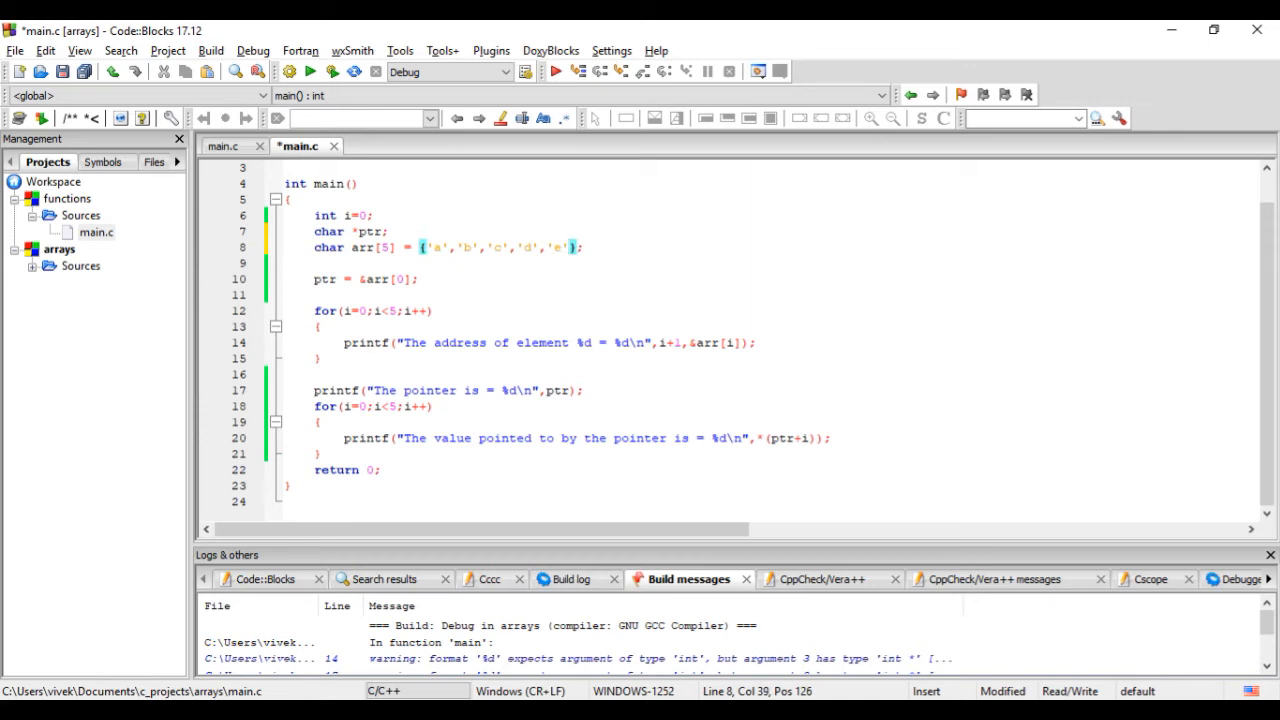
pyautogui.click(624, 342)
pyautogui.write('c')
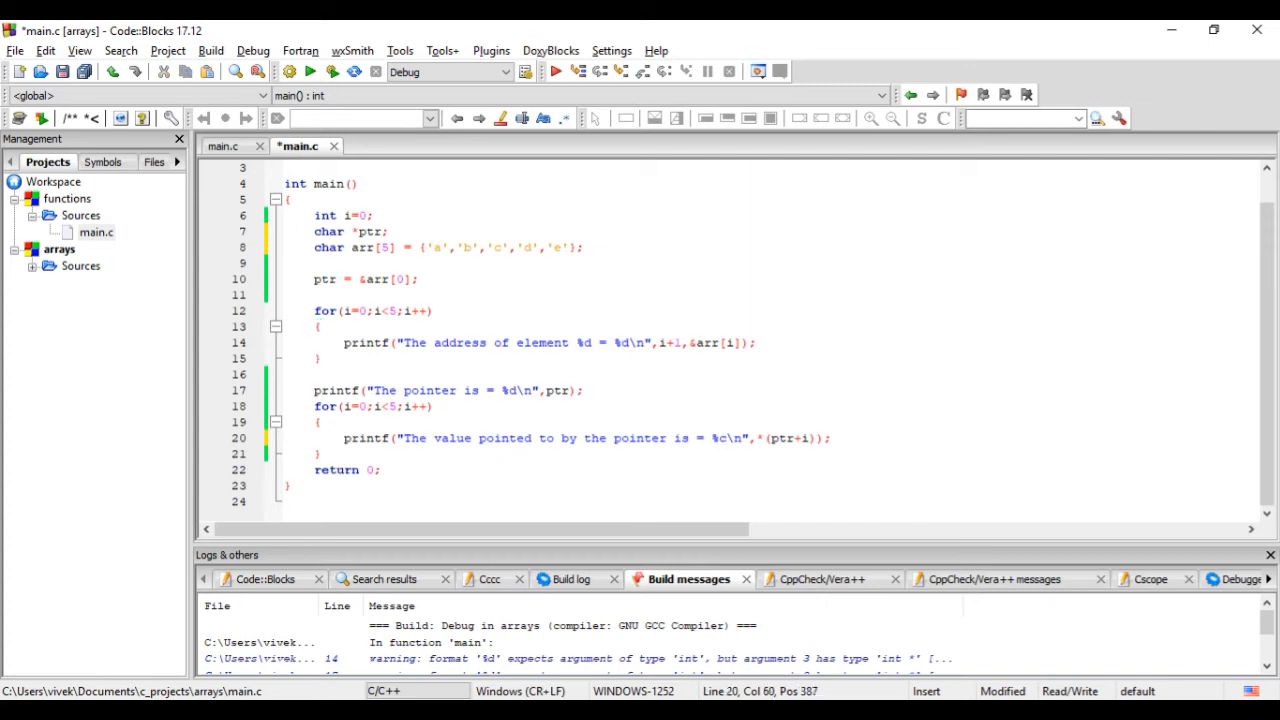
pyautogui.click(210, 50)
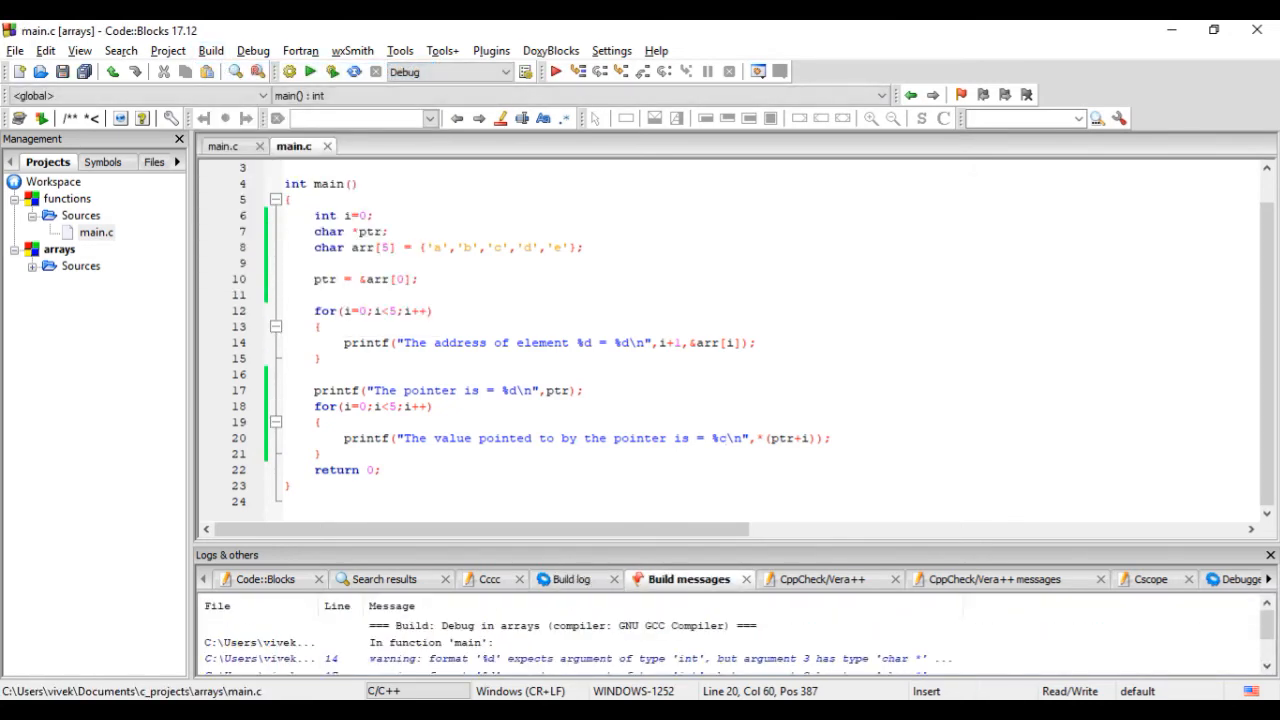
# - Edit line 10 so the assignment reads ptr = &arr; instead of &arr[0]
pyautogui.click(310, 71)
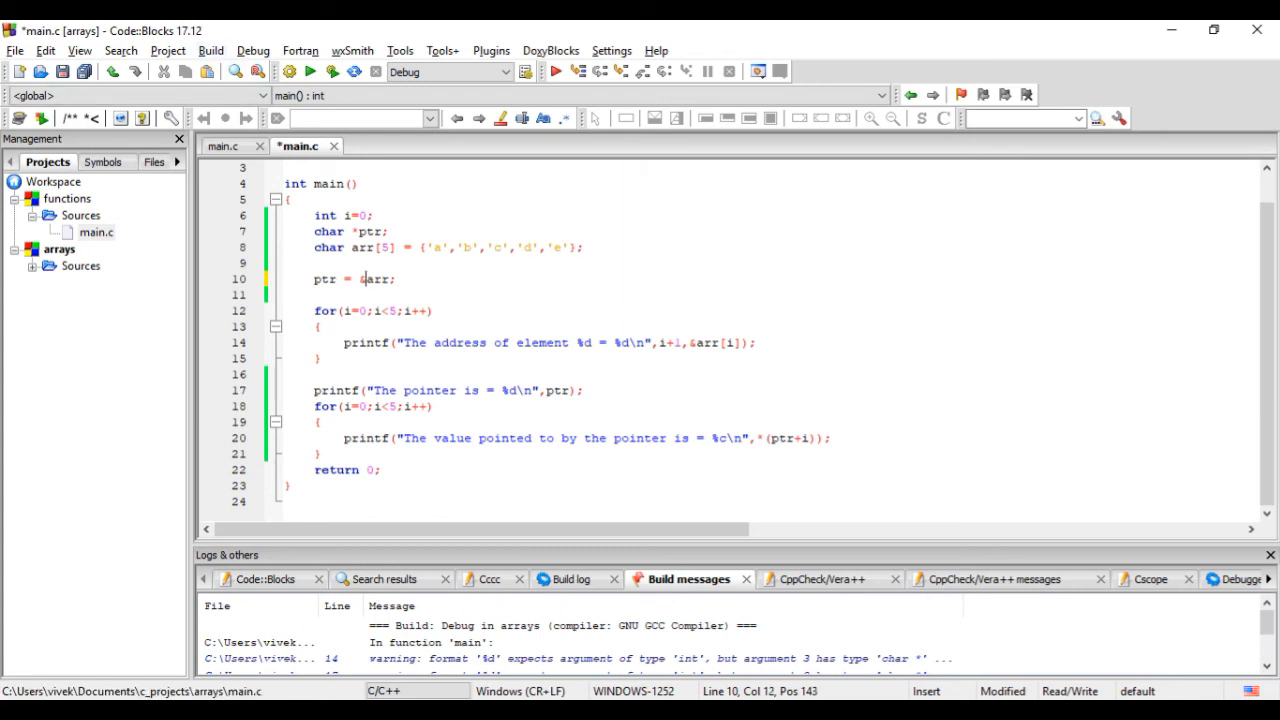
# - Remove the & so line 10 reads ptr = arr;, save and build with 0 errors, 2 warnings
pyautogui.click(210, 50)
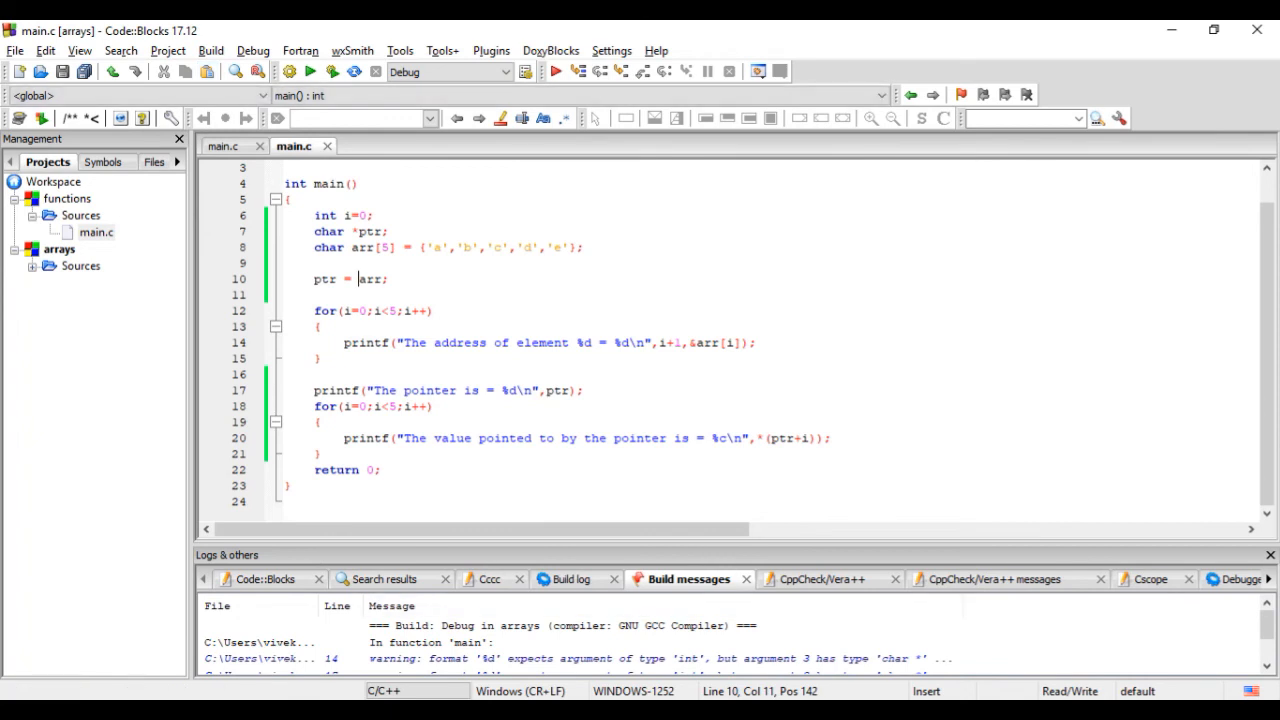
pyautogui.click(310, 71)
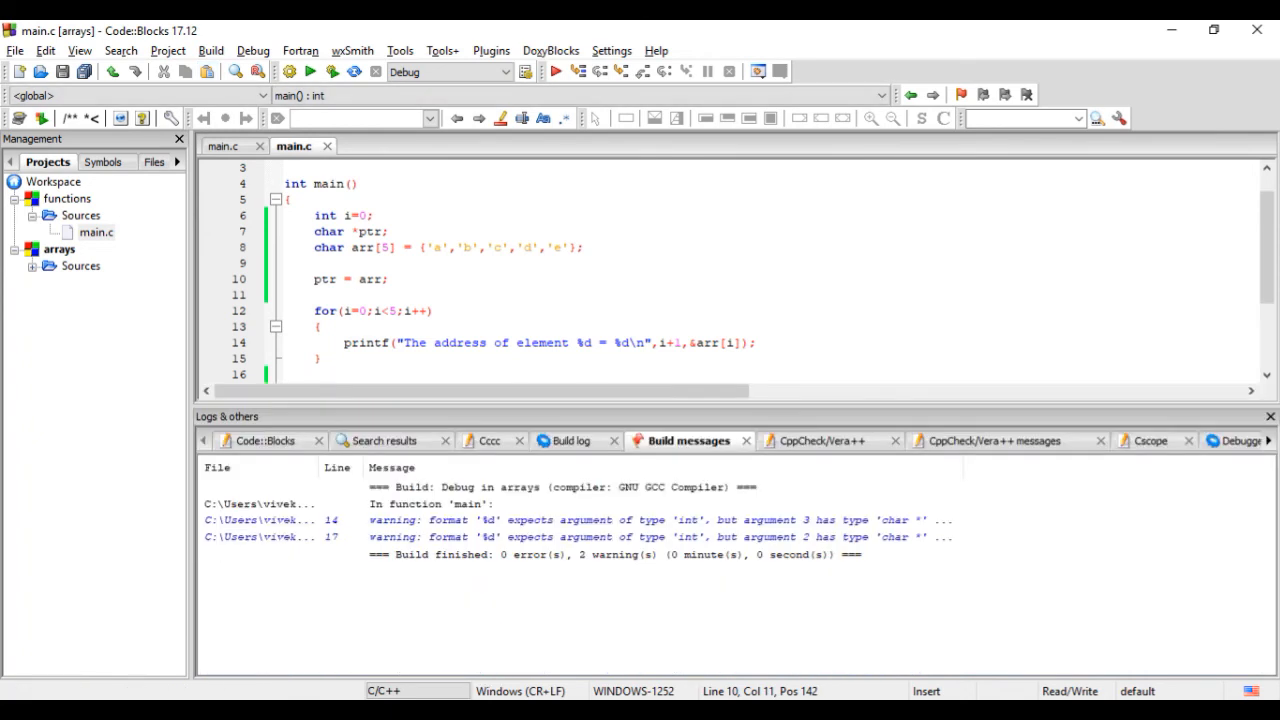